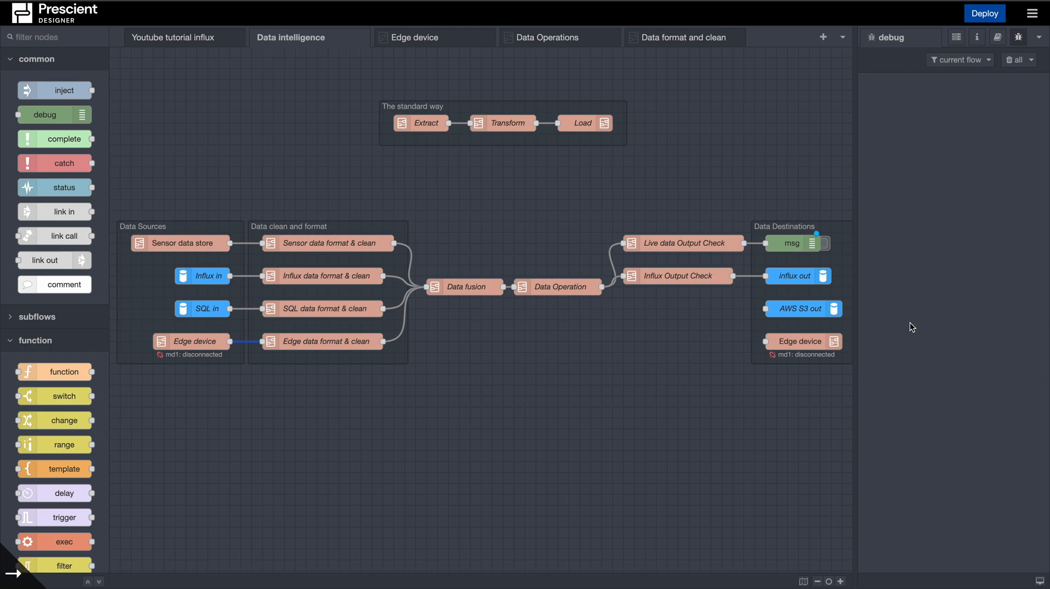
pyautogui.moveTo(860, 256)
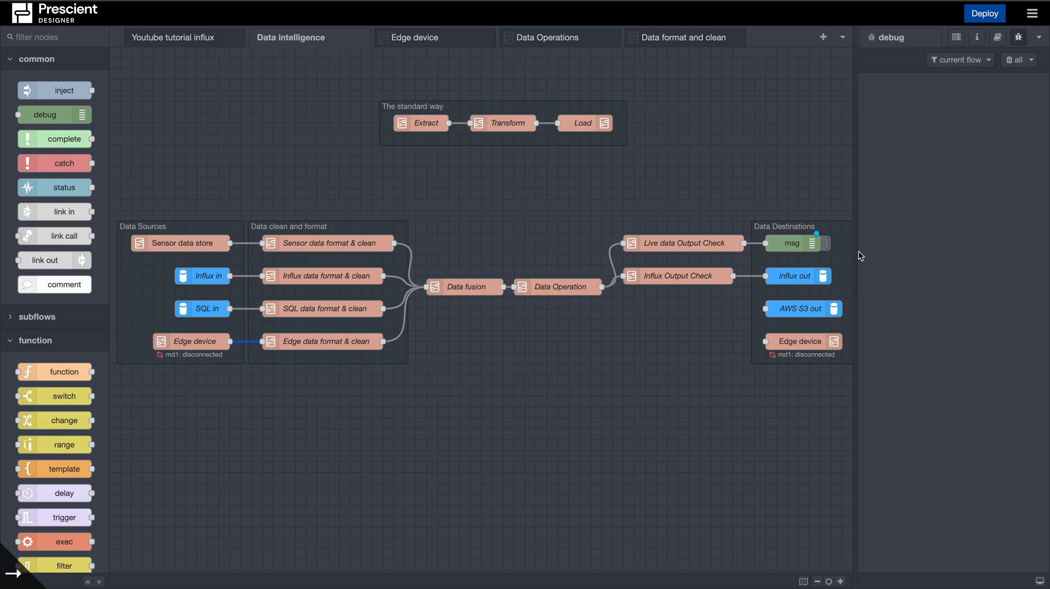
pyautogui.moveTo(712, 284)
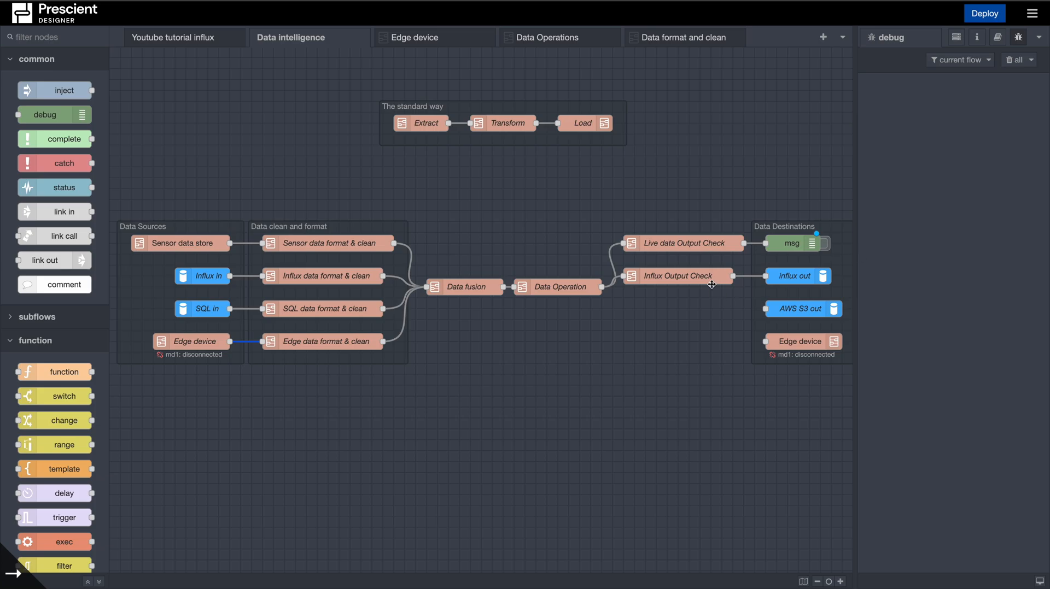
pyautogui.moveTo(703, 280)
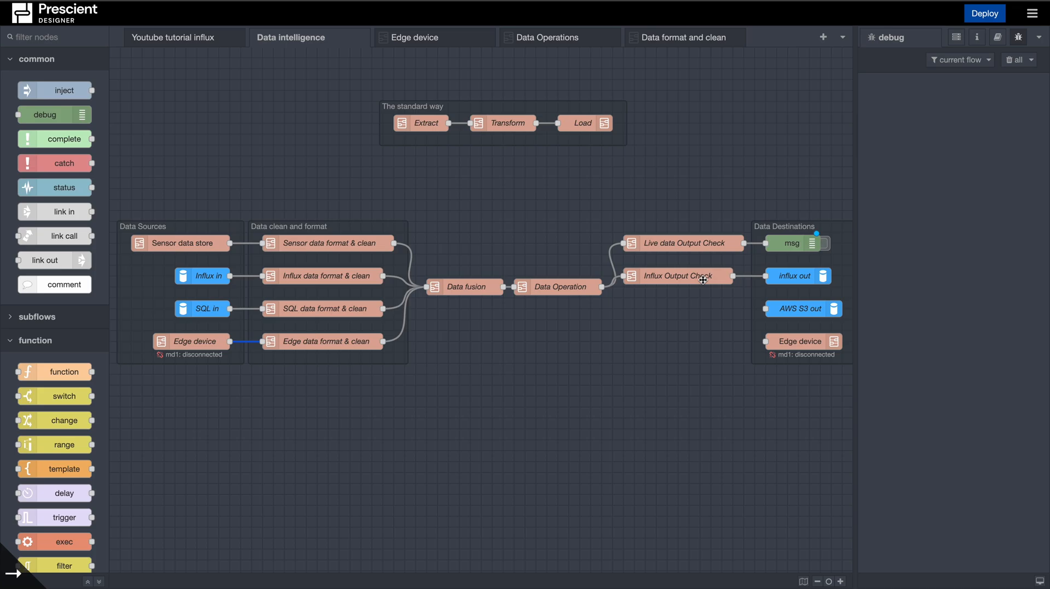
pyautogui.moveTo(703, 280)
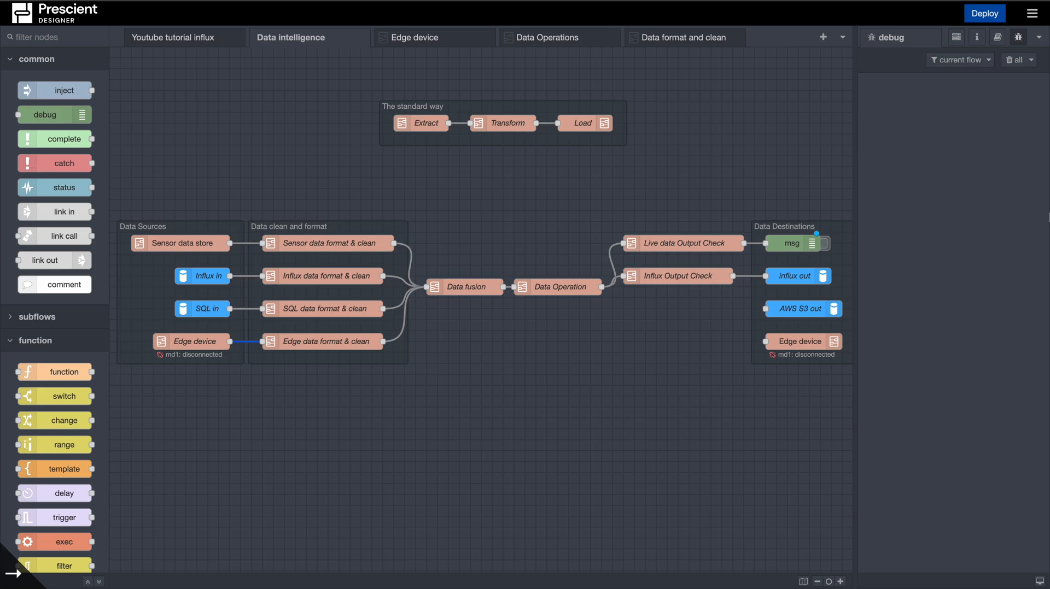
pyautogui.moveTo(611, 336)
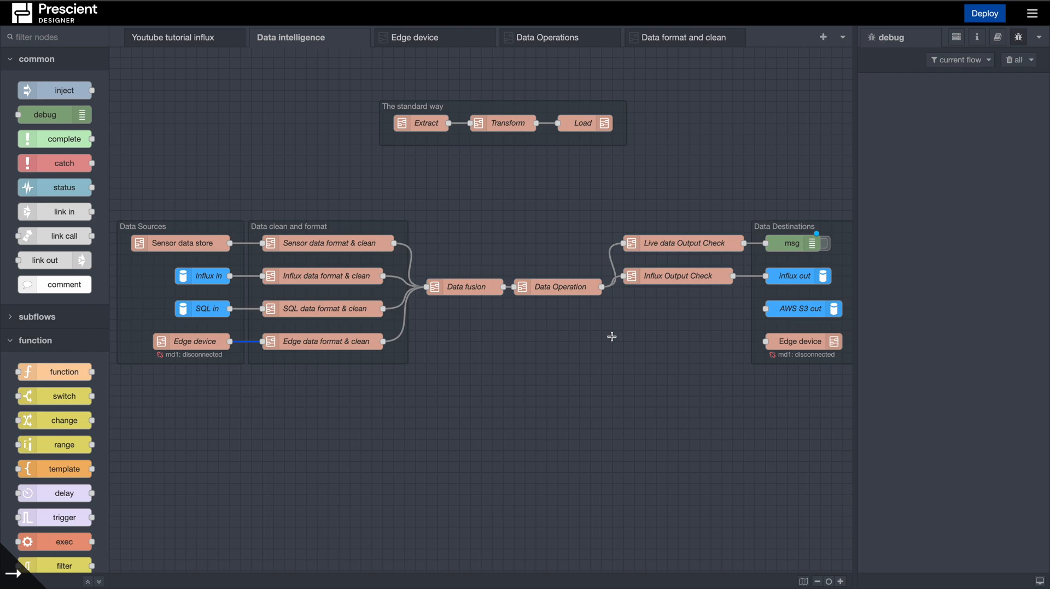
pyautogui.moveTo(556, 302)
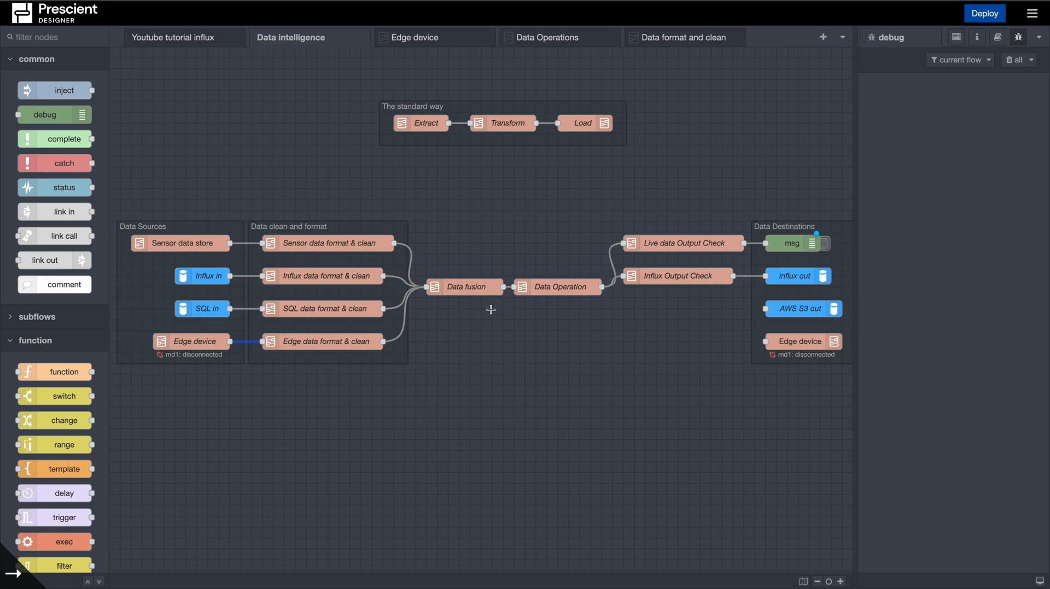
pyautogui.moveTo(405, 262)
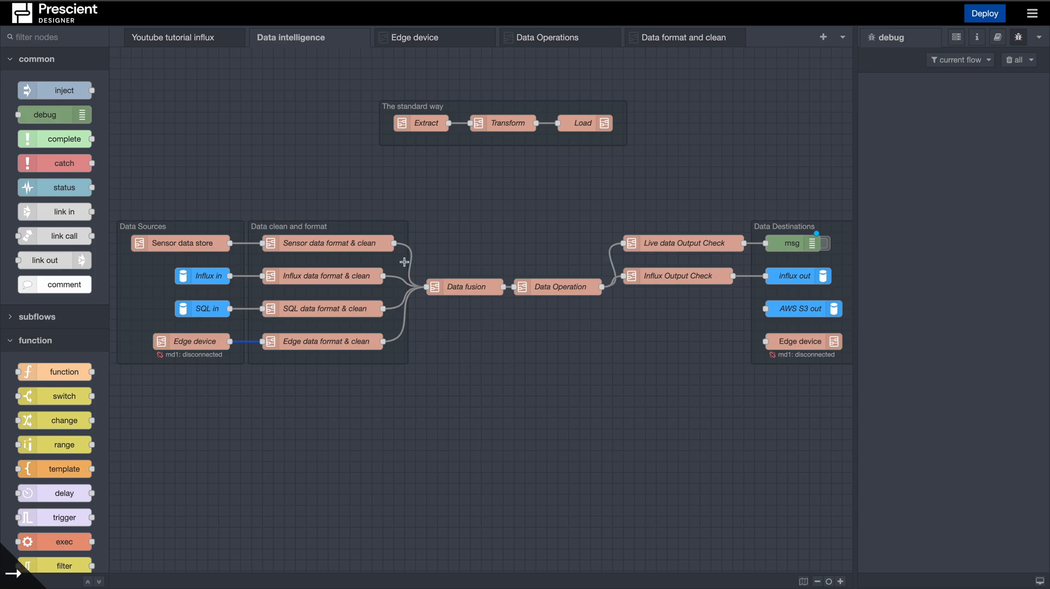
pyautogui.moveTo(230, 226)
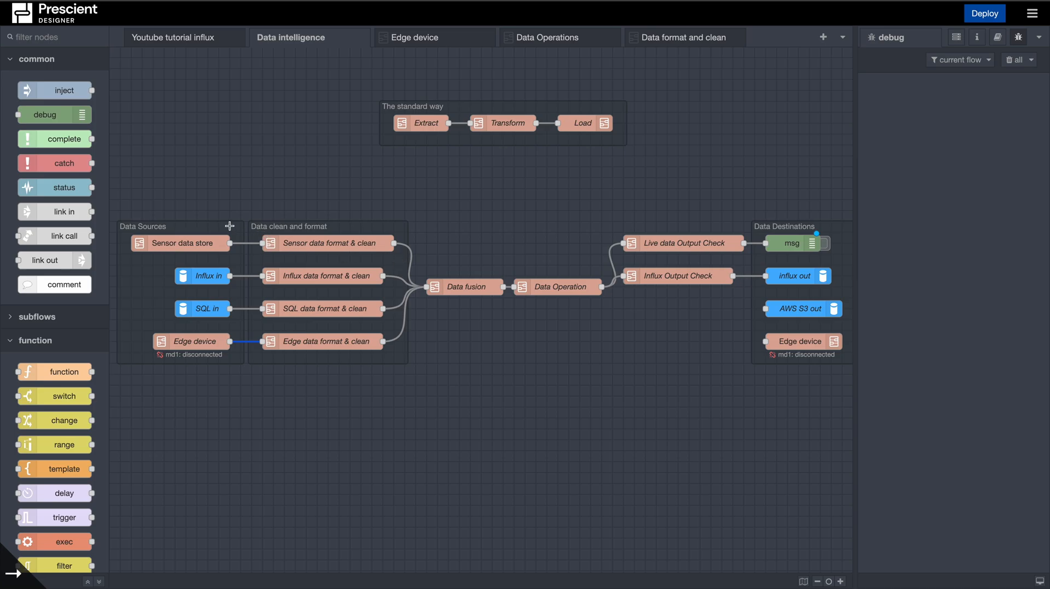
pyautogui.moveTo(204, 224)
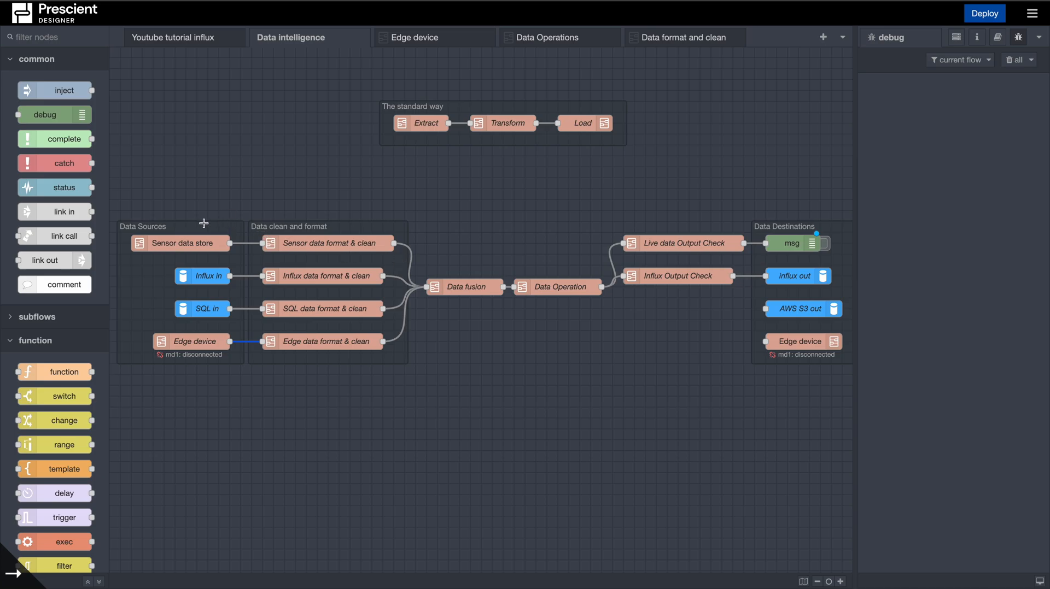
pyautogui.moveTo(186, 276)
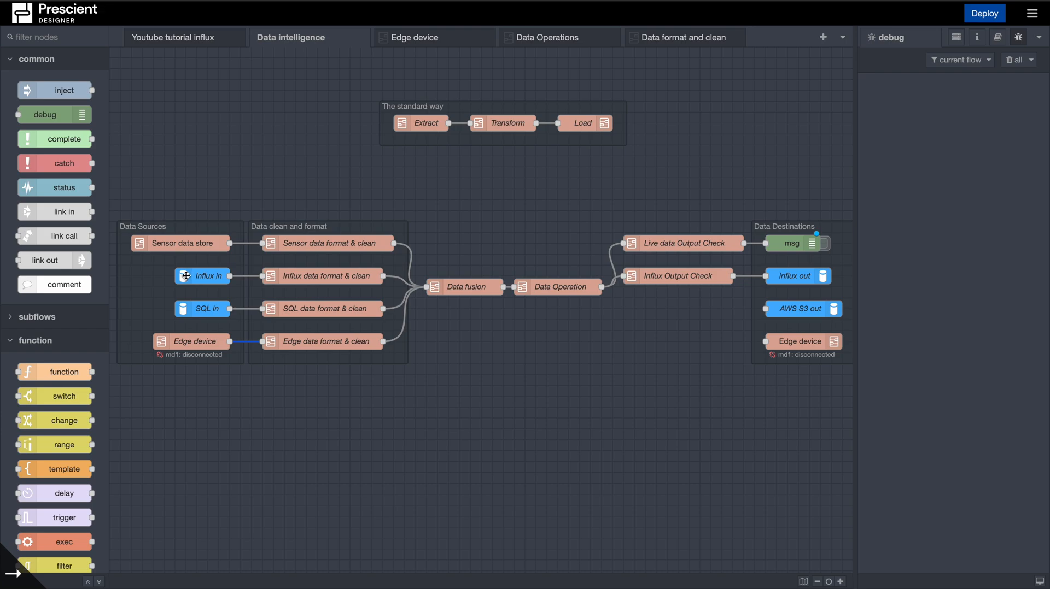
pyautogui.moveTo(211, 458)
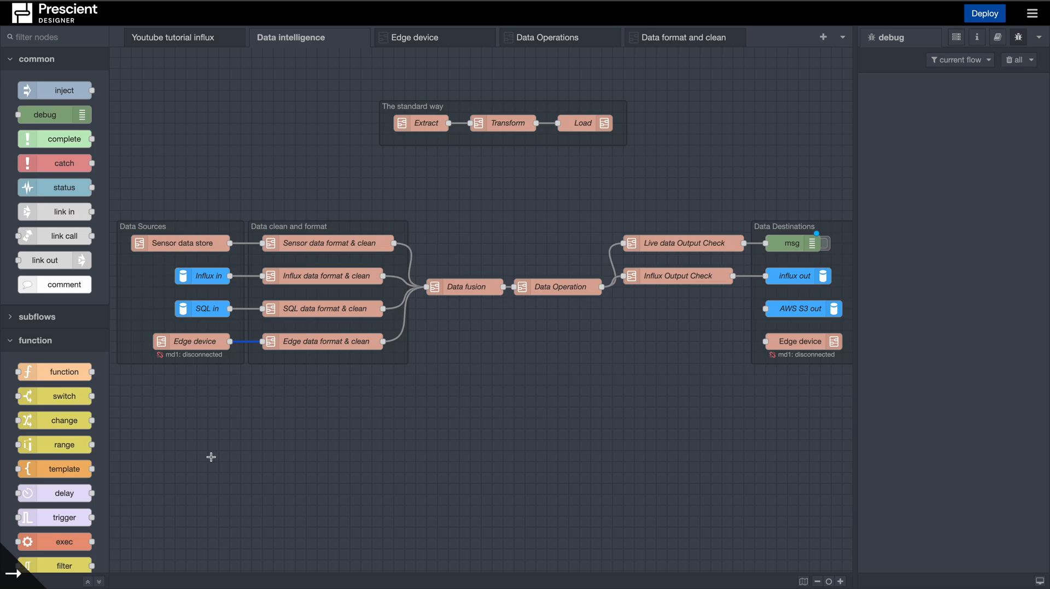
pyautogui.moveTo(225, 376)
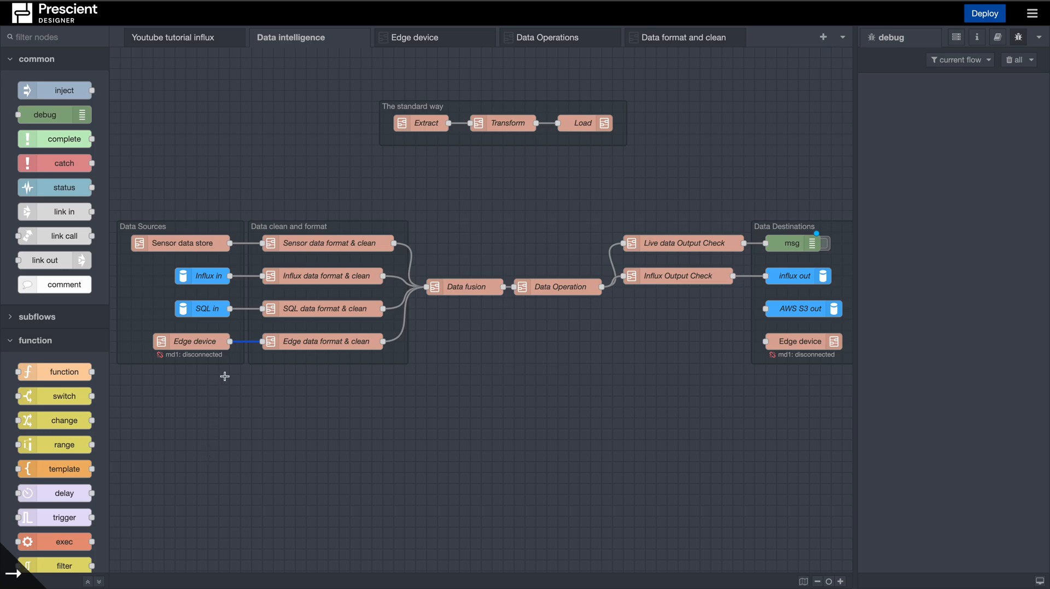
pyautogui.moveTo(251, 304)
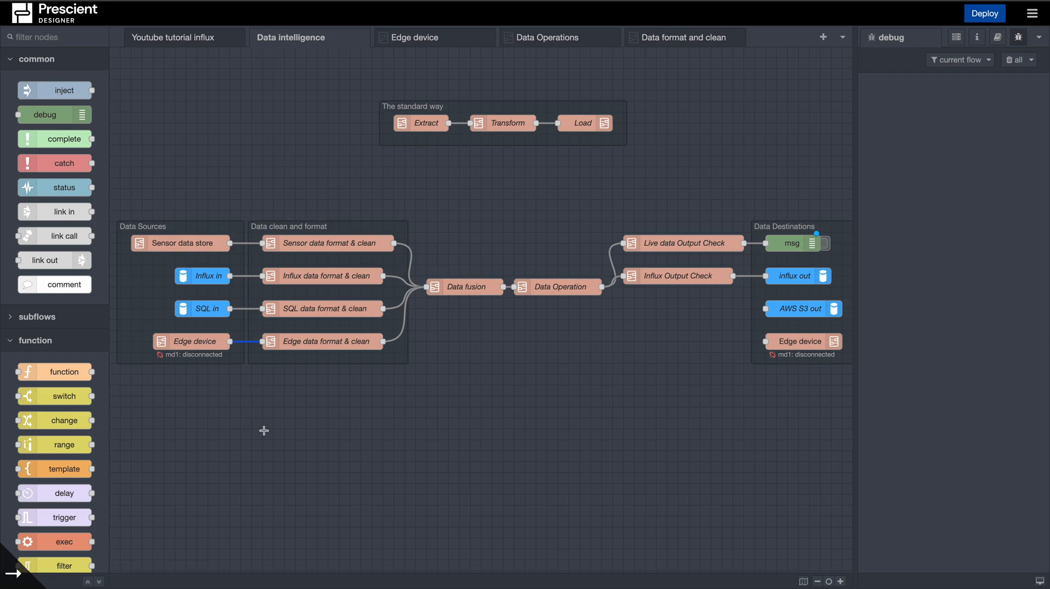
pyautogui.moveTo(305, 427)
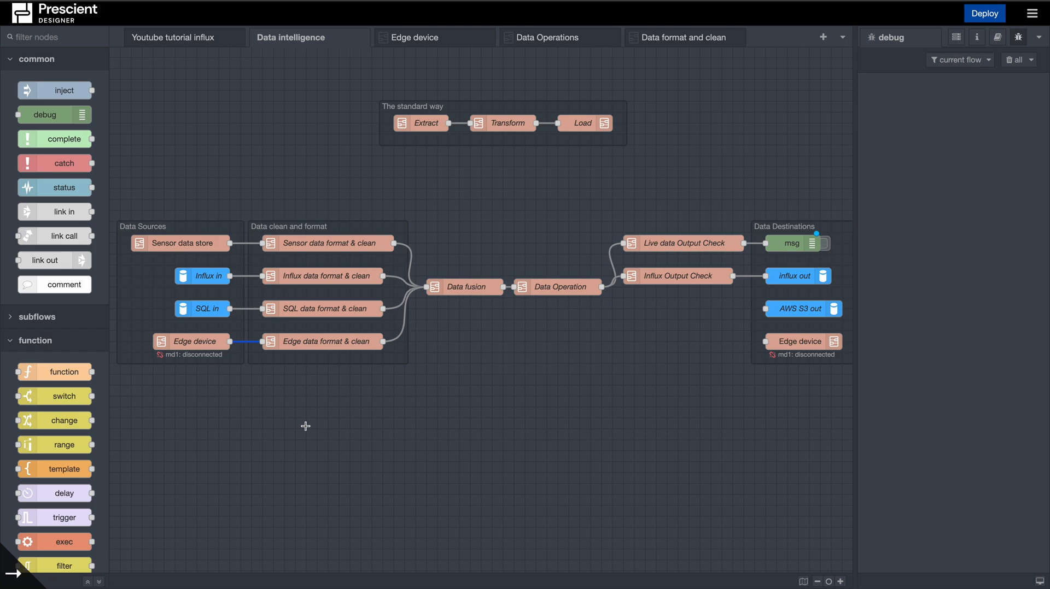
pyautogui.moveTo(307, 381)
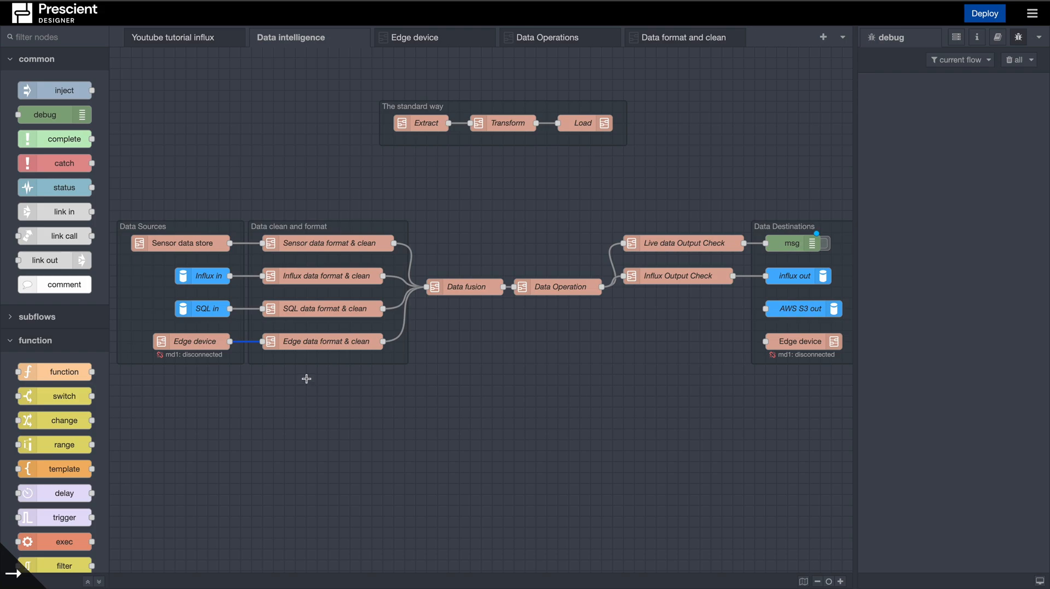
pyautogui.moveTo(338, 291)
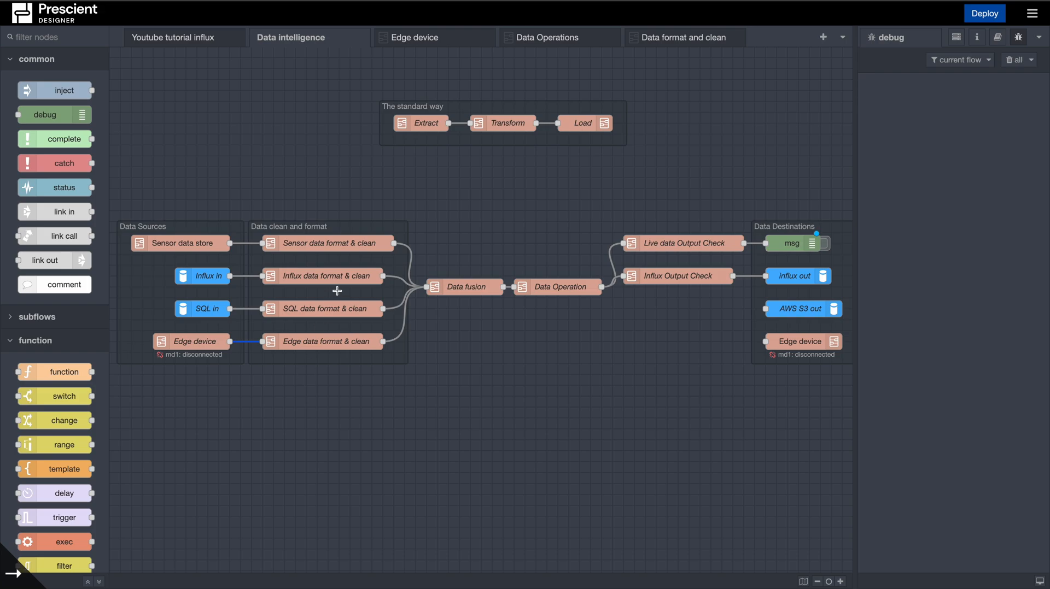
pyautogui.moveTo(357, 250)
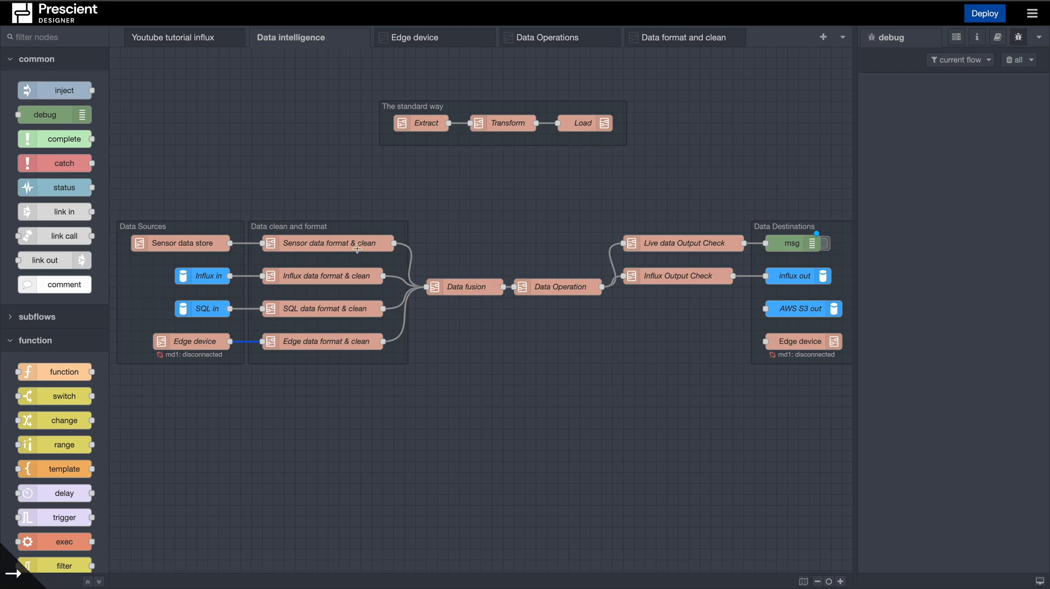
pyautogui.moveTo(499, 236)
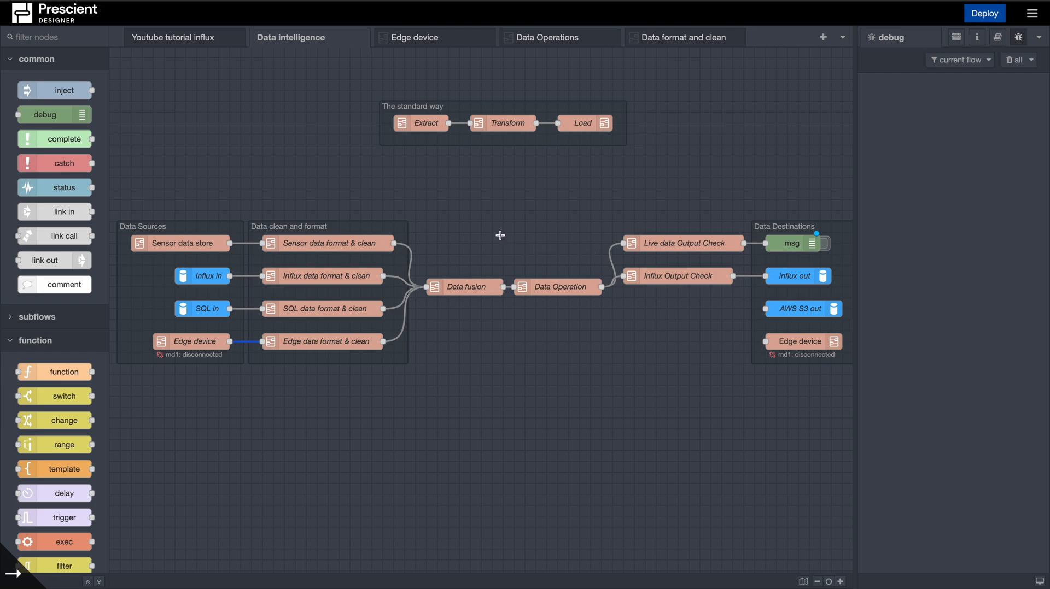
pyautogui.moveTo(370, 245)
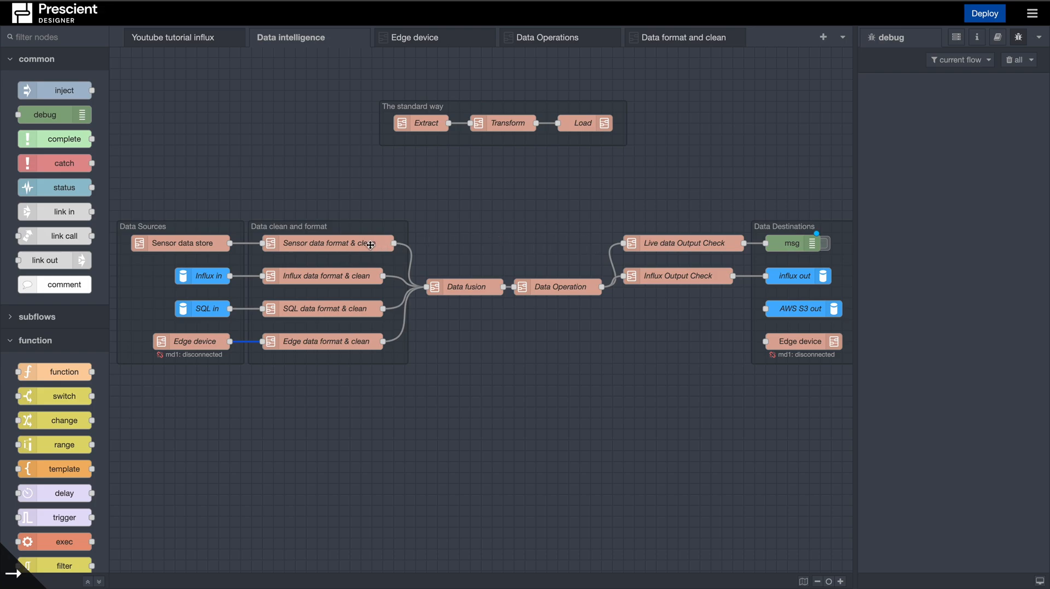
pyautogui.moveTo(185, 253)
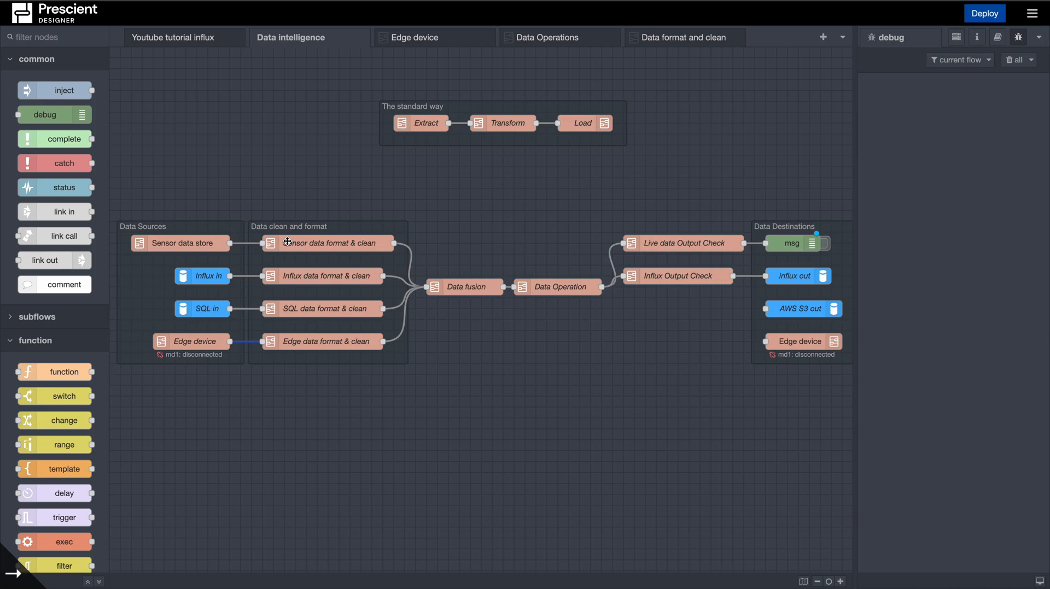
pyautogui.moveTo(328, 250)
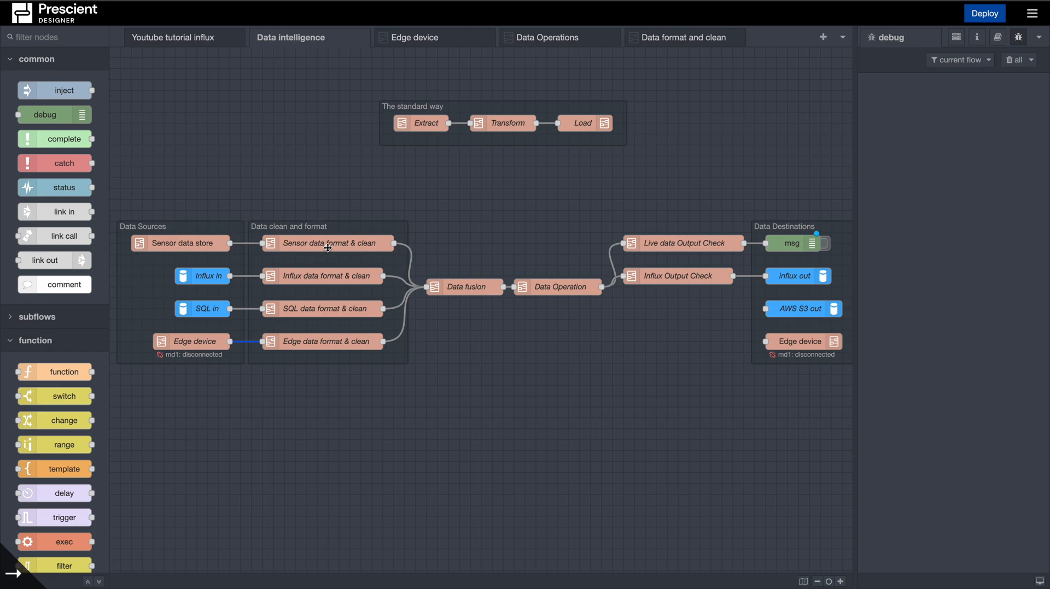
# Open the Sensor data format & clean subflow template and review its Y-axis null check
pyautogui.doubleClick(328, 243)
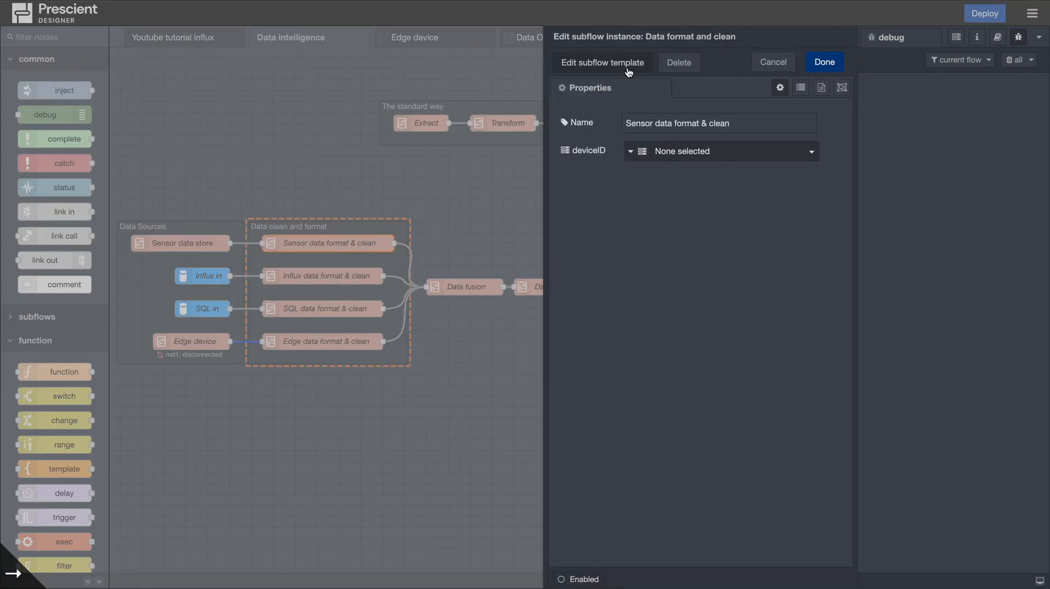
pyautogui.click(602, 63)
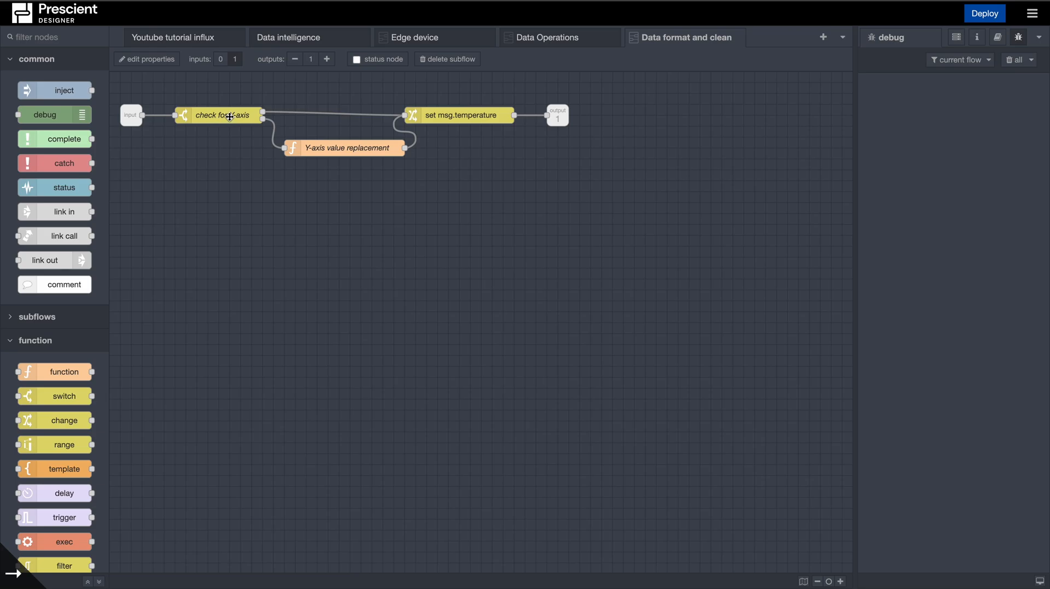
pyautogui.doubleClick(221, 114)
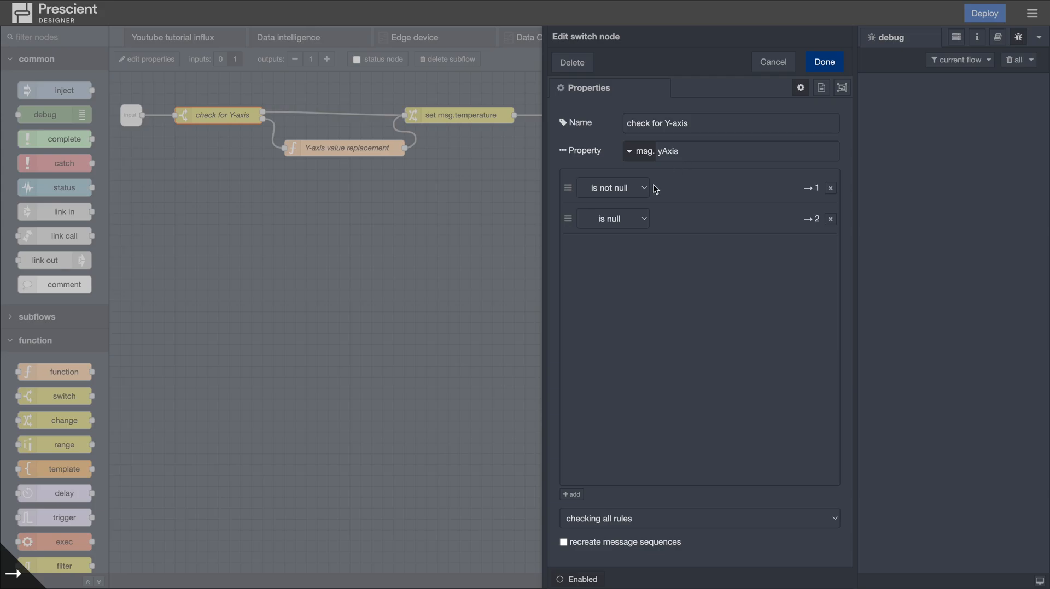
pyautogui.click(824, 62)
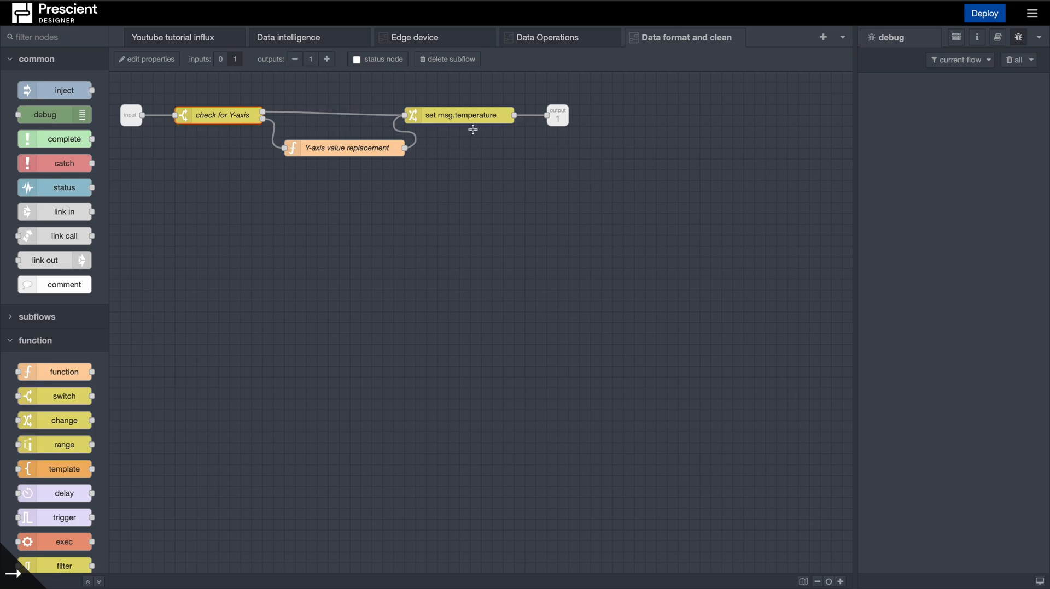
pyautogui.moveTo(233, 119)
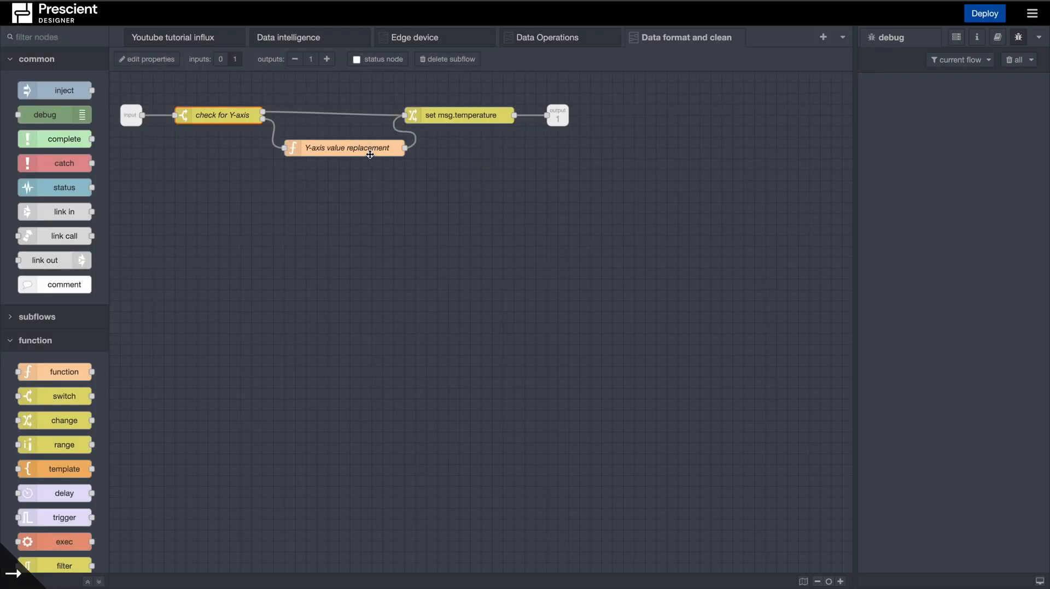
# Review the function replacing null Y-axis values with 4.5, then return to Data intelligence
pyautogui.doubleClick(347, 148)
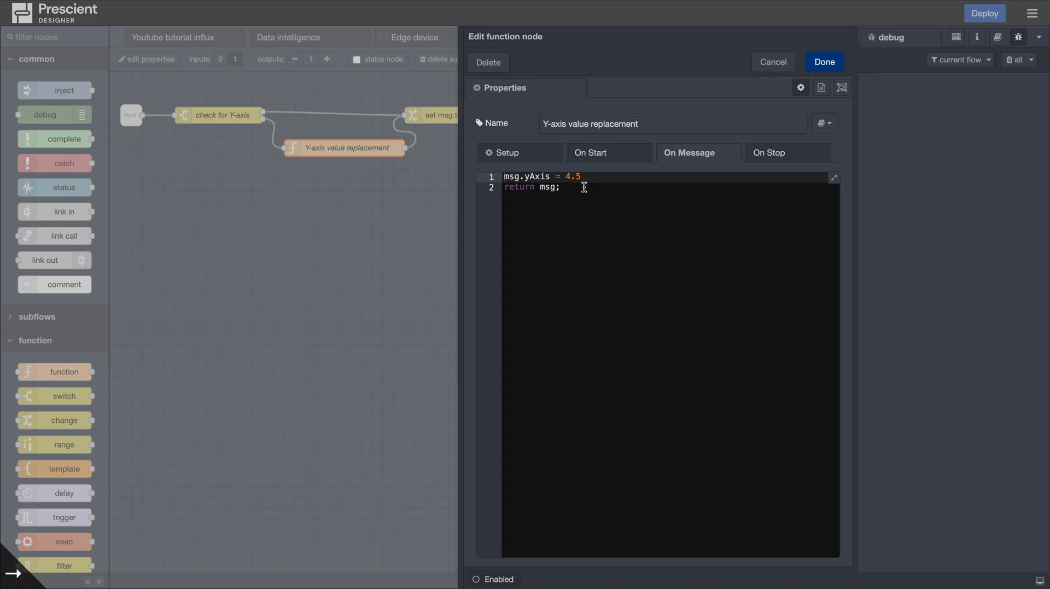
pyautogui.click(824, 62)
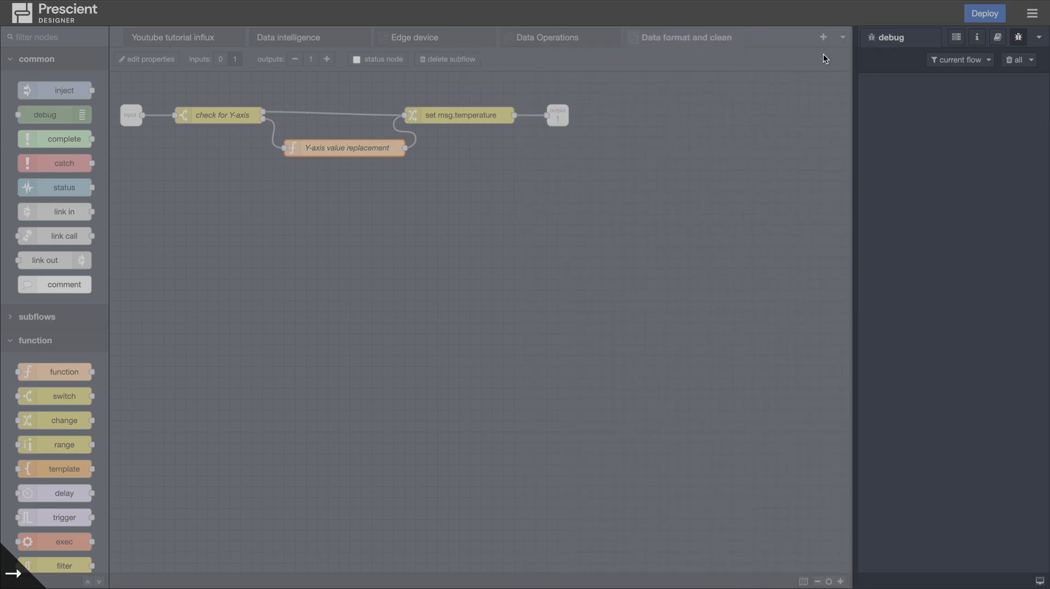
pyautogui.click(290, 37)
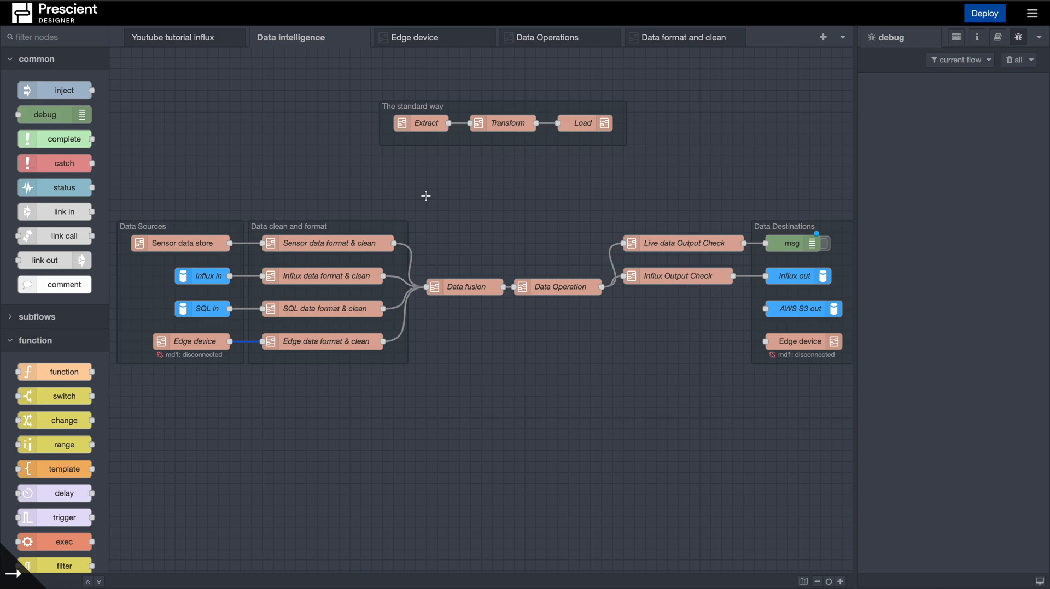
pyautogui.moveTo(423, 196)
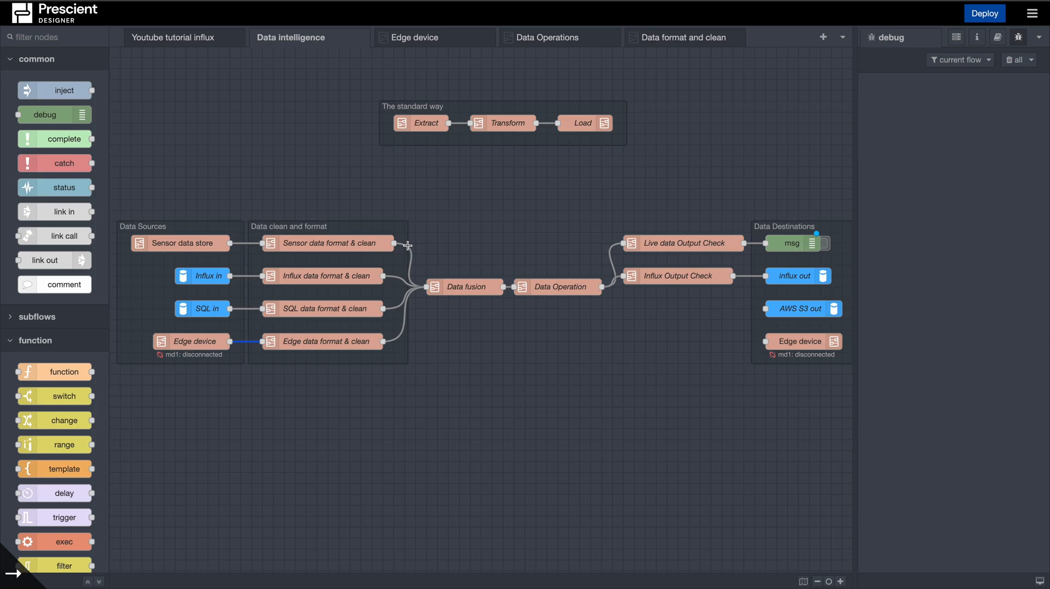
pyautogui.moveTo(432, 285)
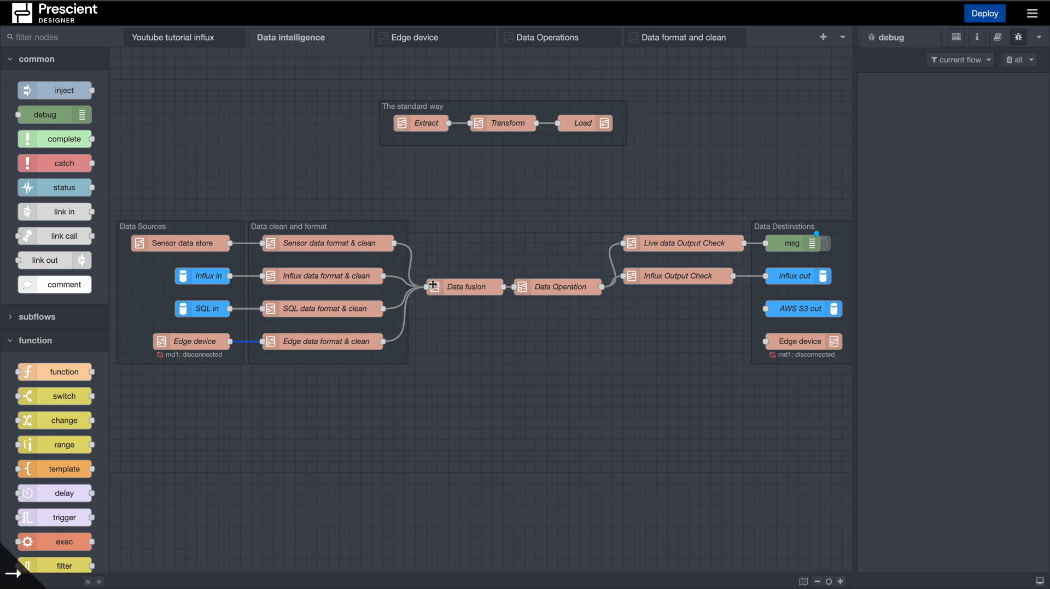
pyautogui.moveTo(456, 277)
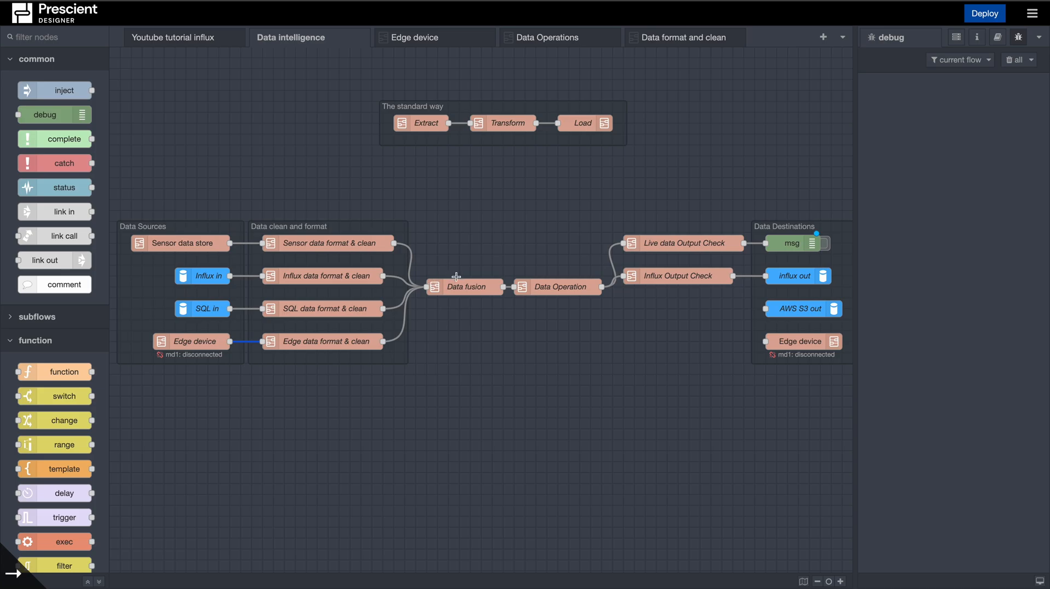
pyautogui.moveTo(466, 286)
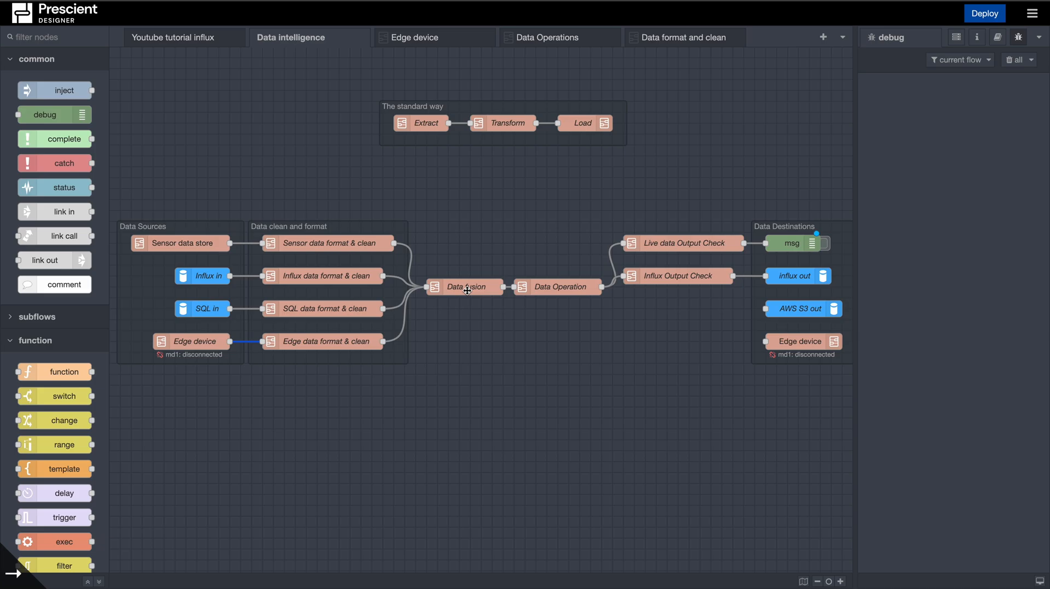
pyautogui.moveTo(470, 281)
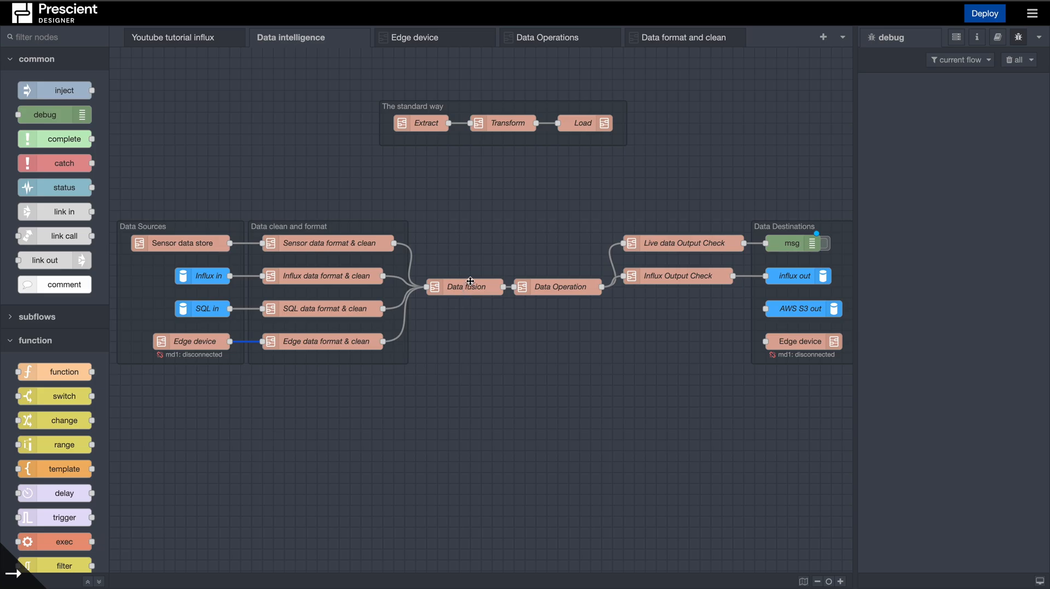
pyautogui.moveTo(454, 268)
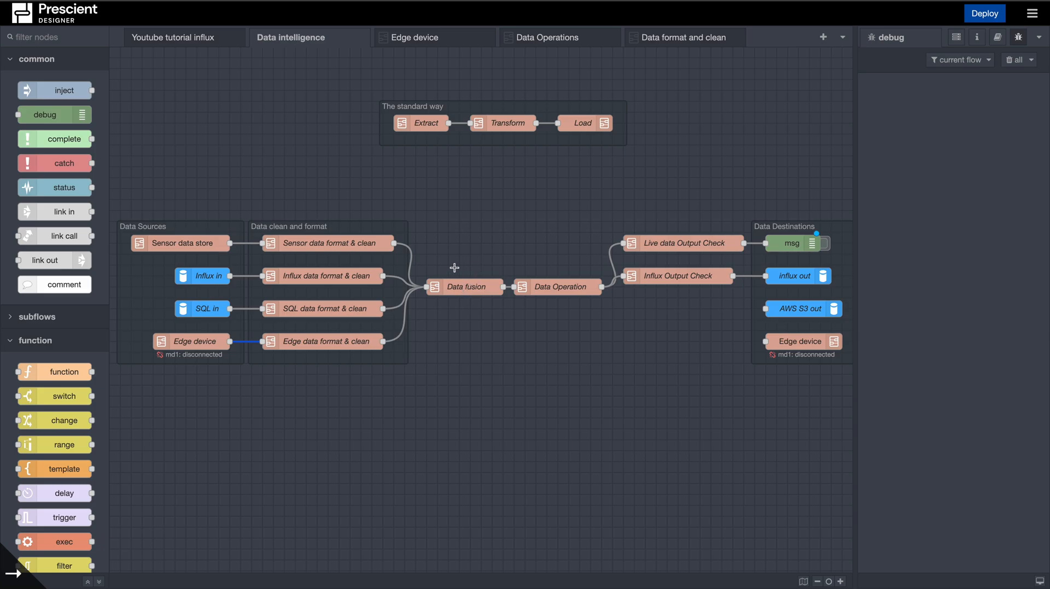
pyautogui.moveTo(329, 288)
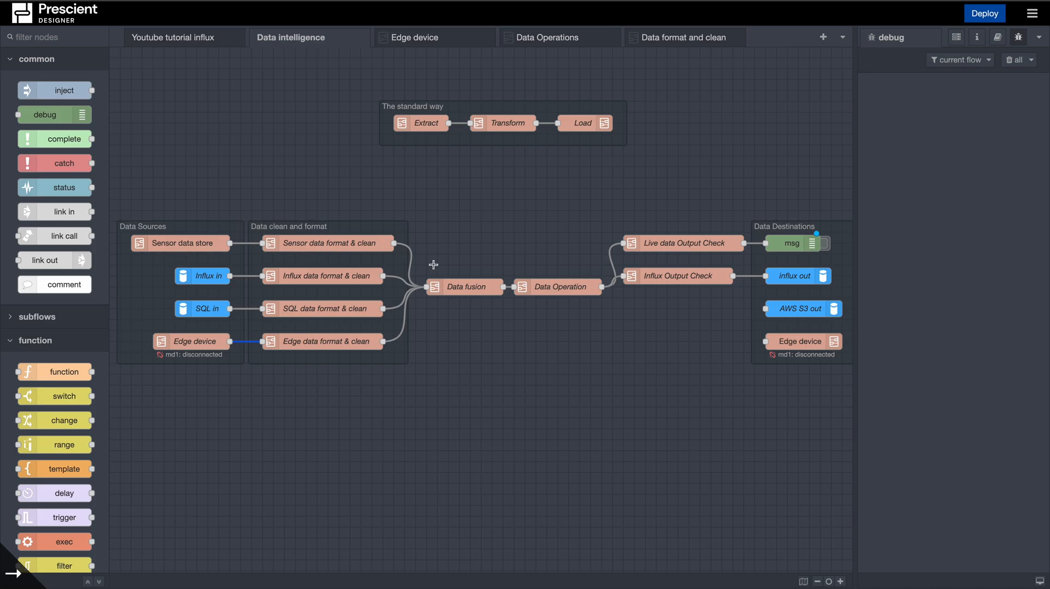
pyautogui.moveTo(255, 248)
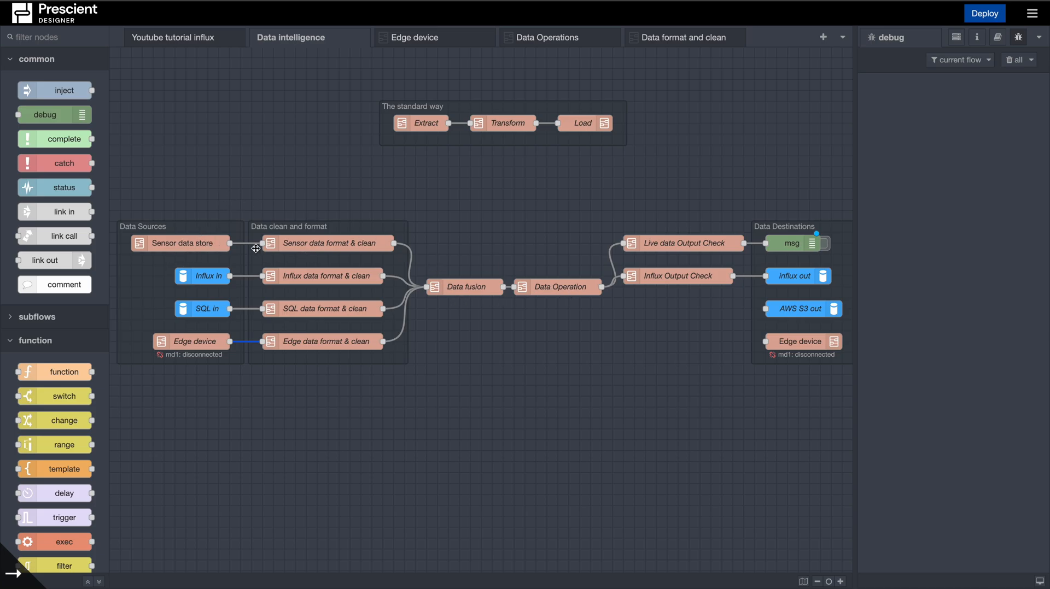
pyautogui.moveTo(540, 293)
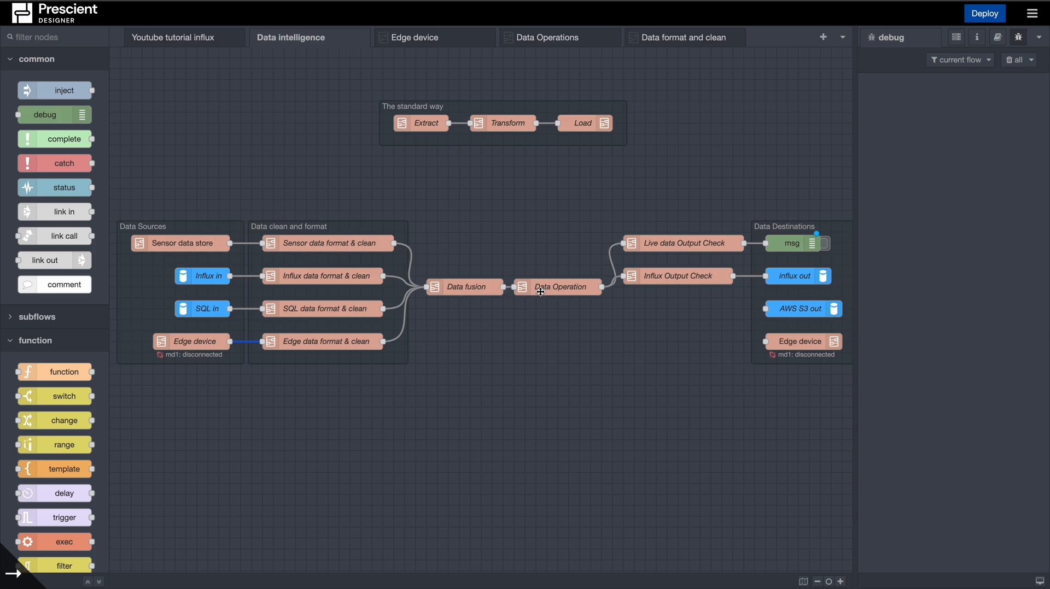
pyautogui.moveTo(567, 289)
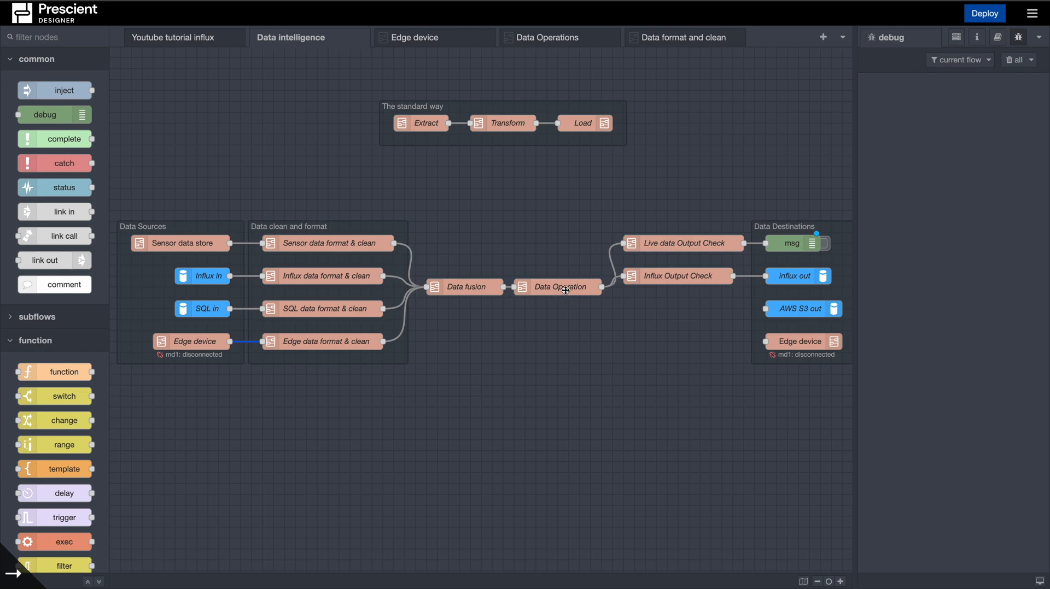
pyautogui.doubleClick(558, 286)
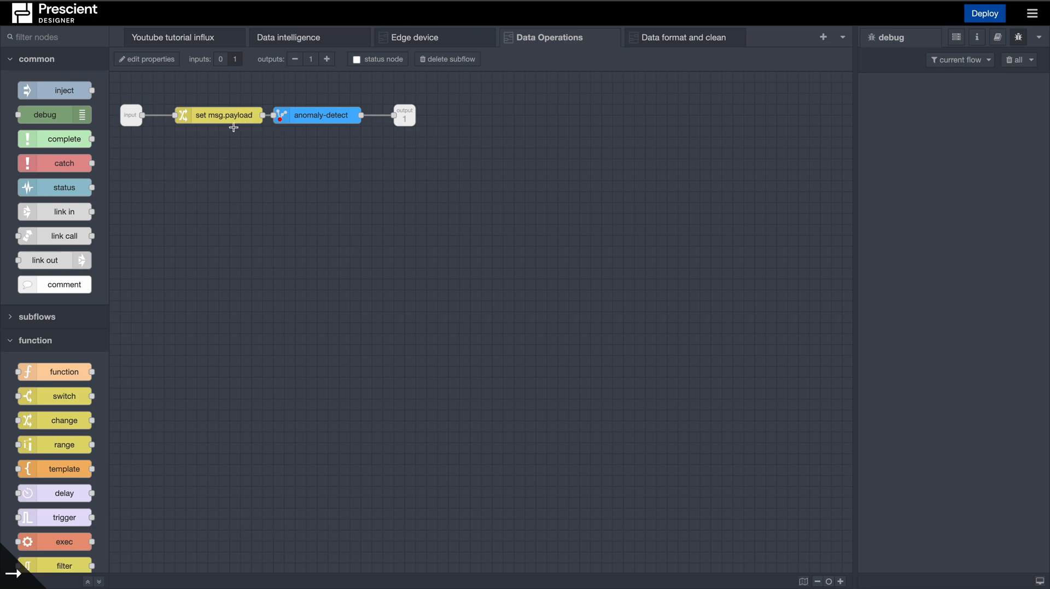
pyautogui.moveTo(277, 120)
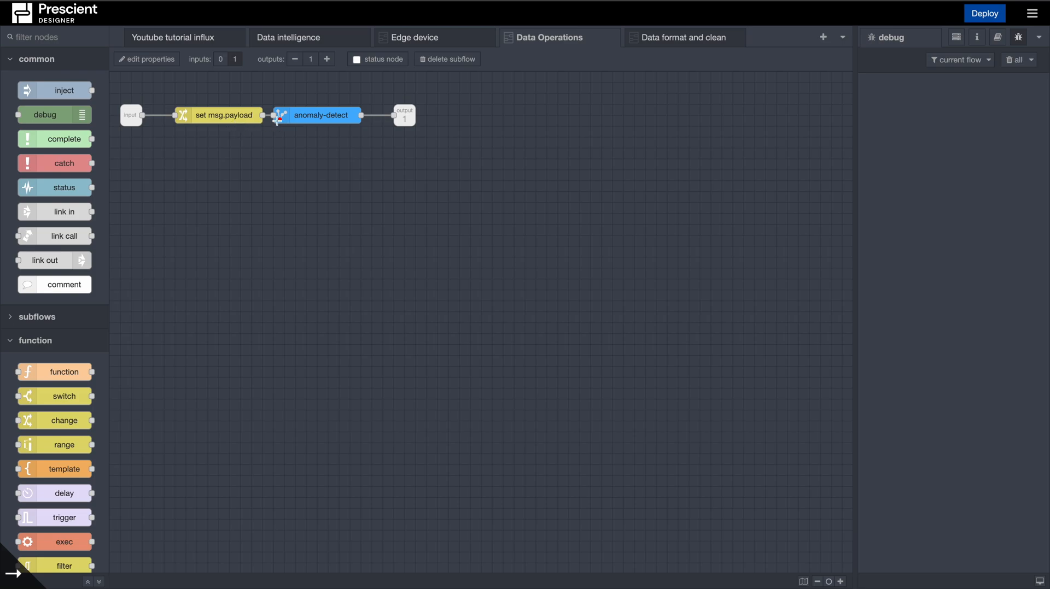
pyautogui.doubleClick(319, 114)
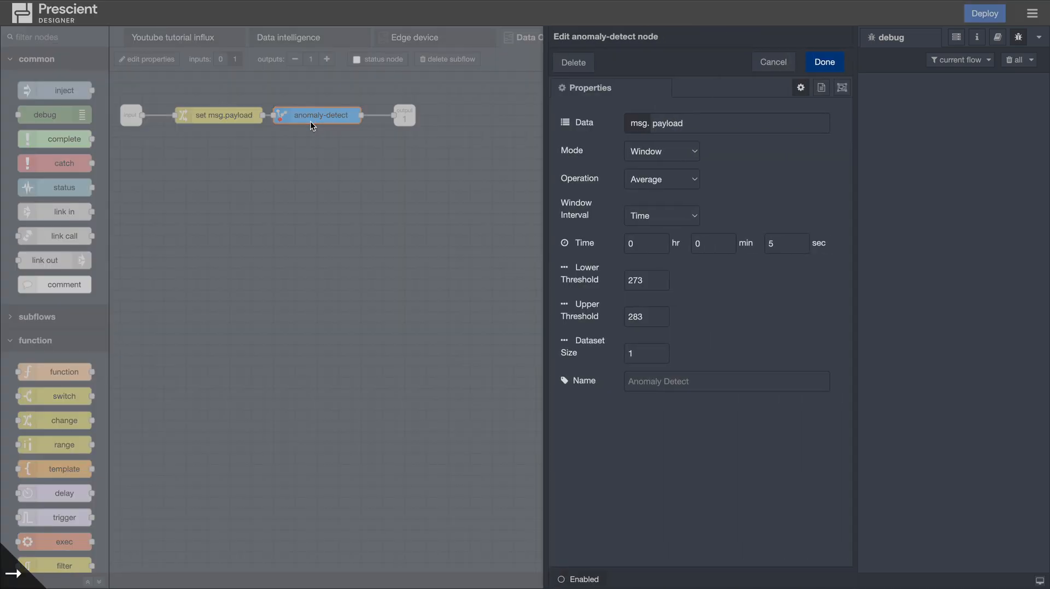
pyautogui.moveTo(683, 219)
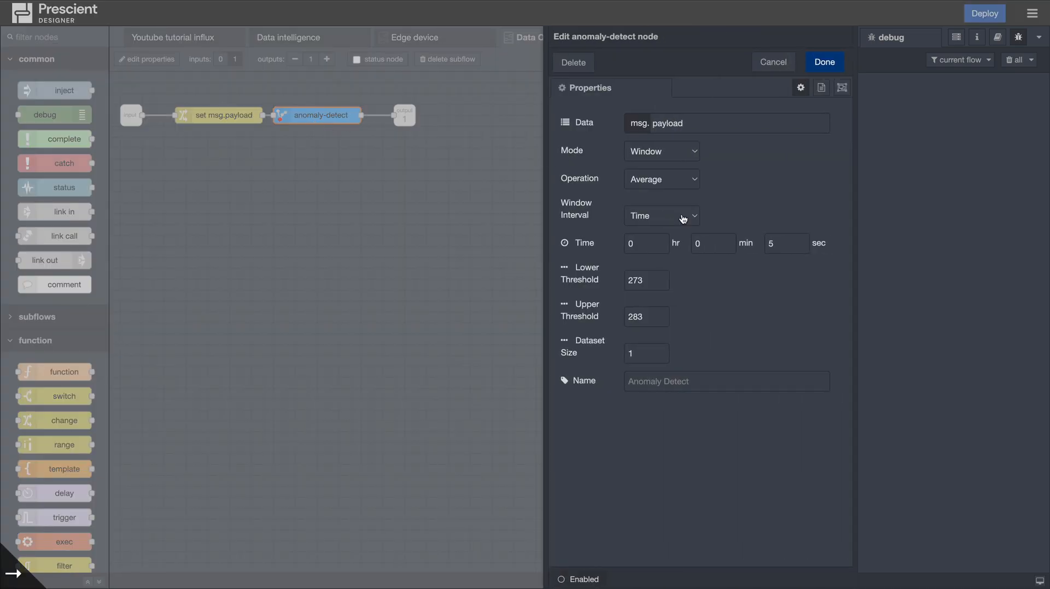
pyautogui.moveTo(686, 182)
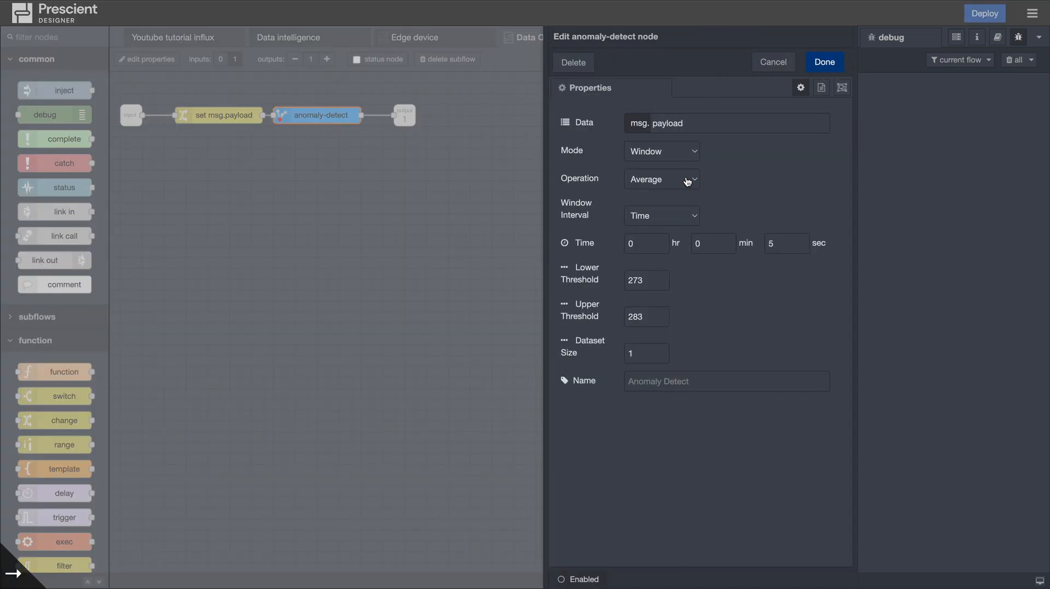
pyautogui.click(660, 179)
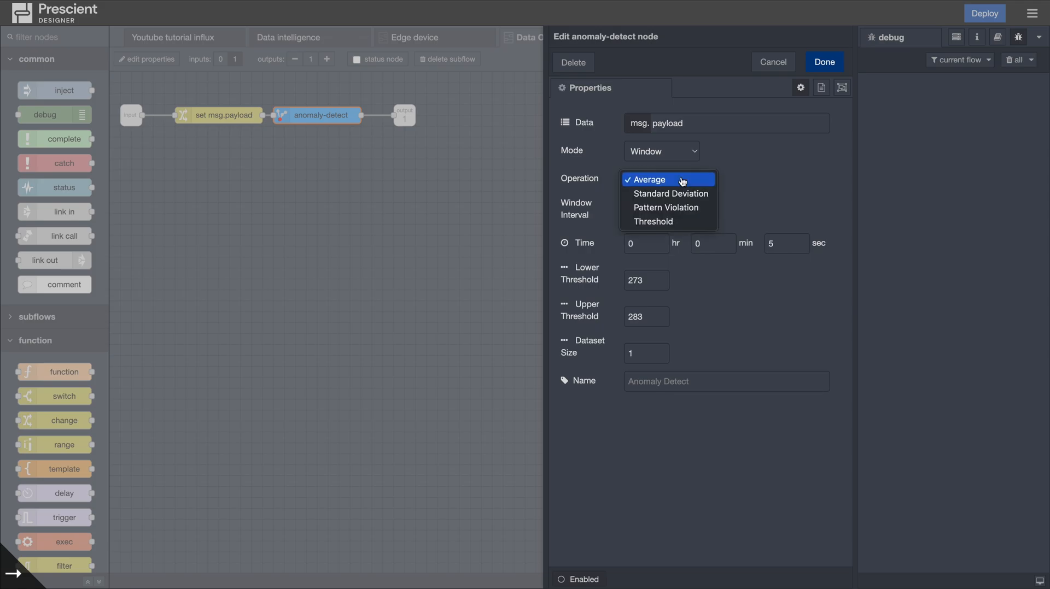
pyautogui.moveTo(683, 208)
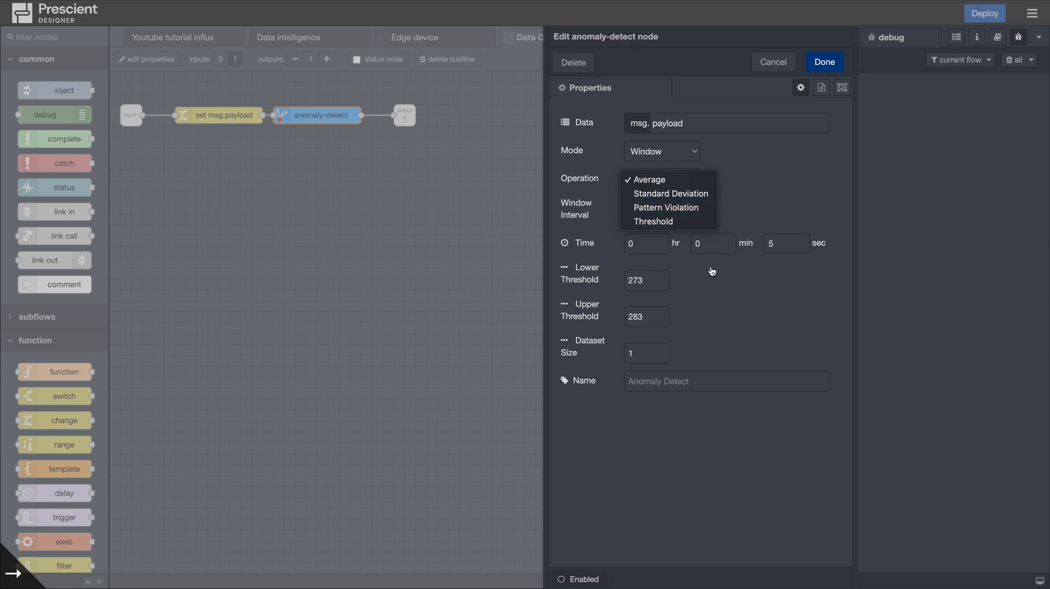
pyautogui.moveTo(773, 261)
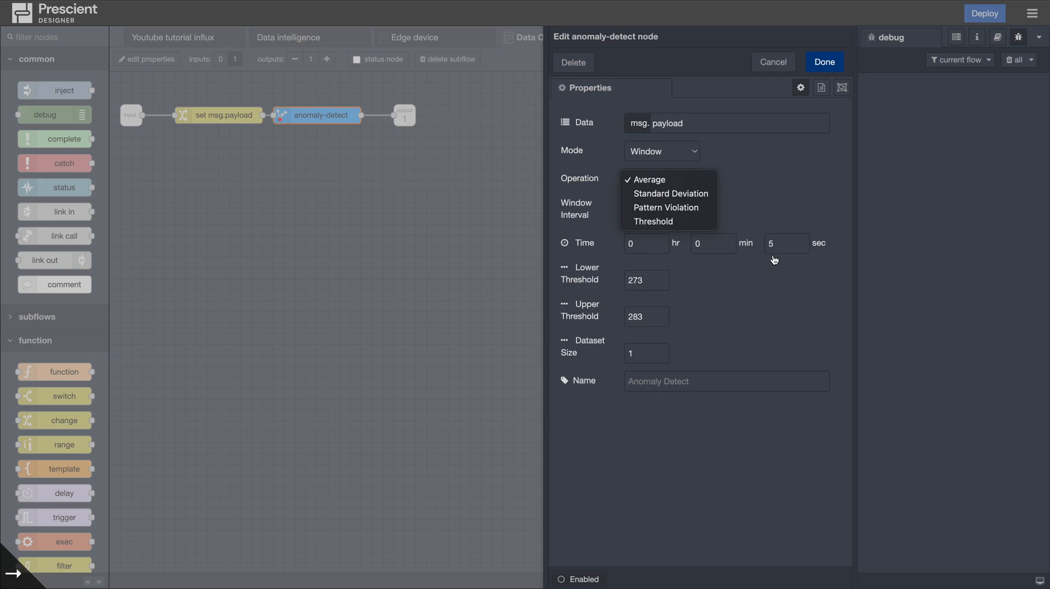
pyautogui.moveTo(771, 222)
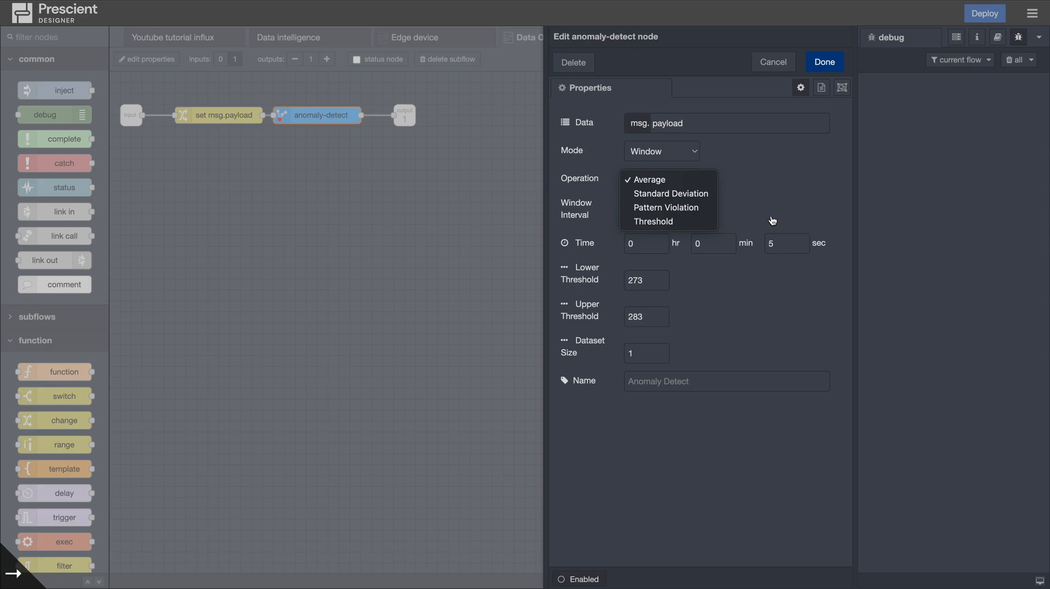
pyautogui.moveTo(769, 214)
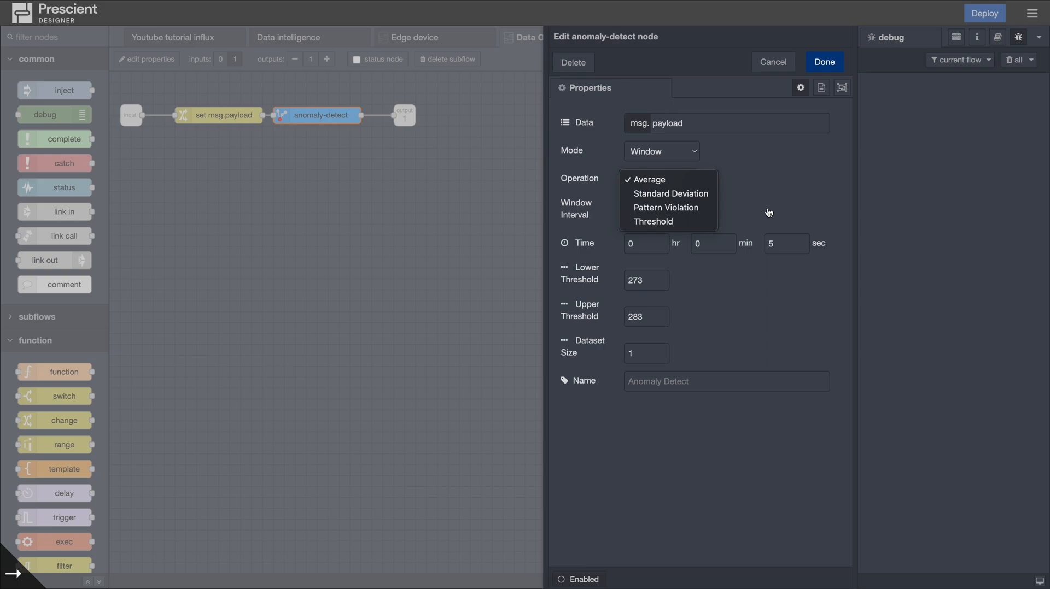
pyautogui.moveTo(769, 72)
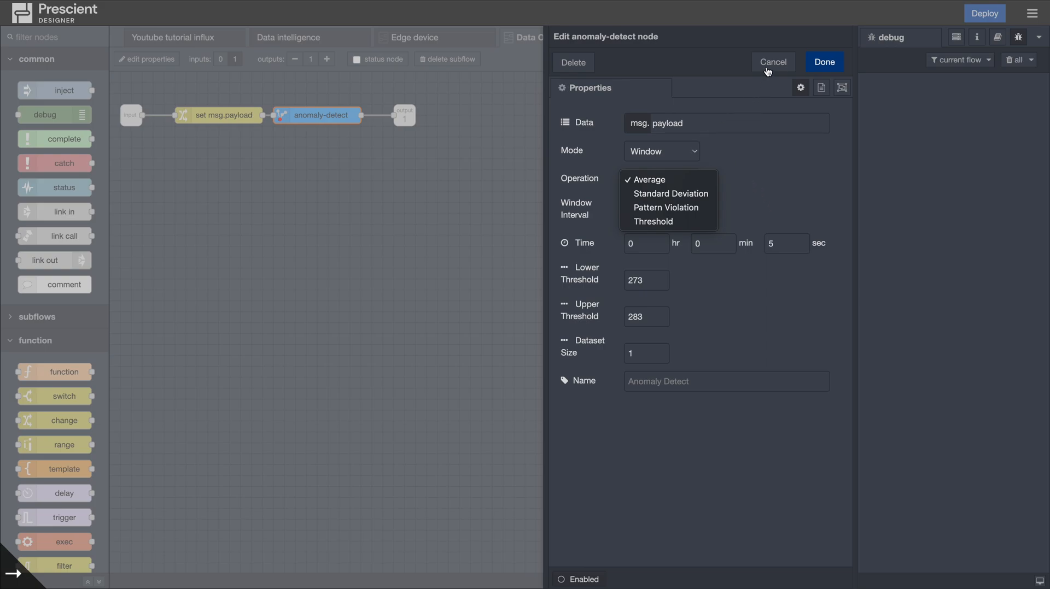
pyautogui.click(772, 62)
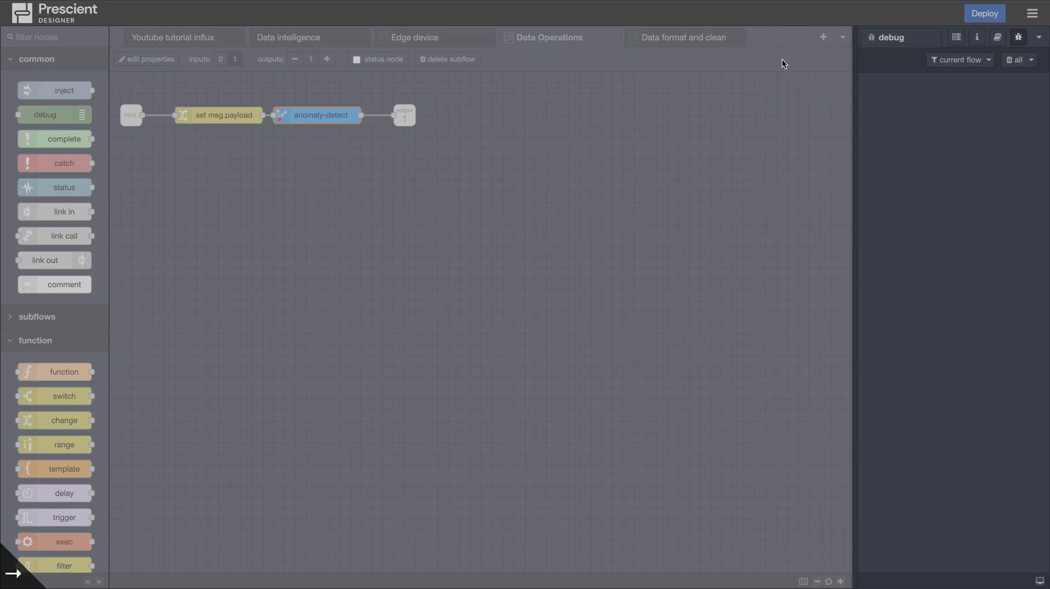
pyautogui.click(291, 36)
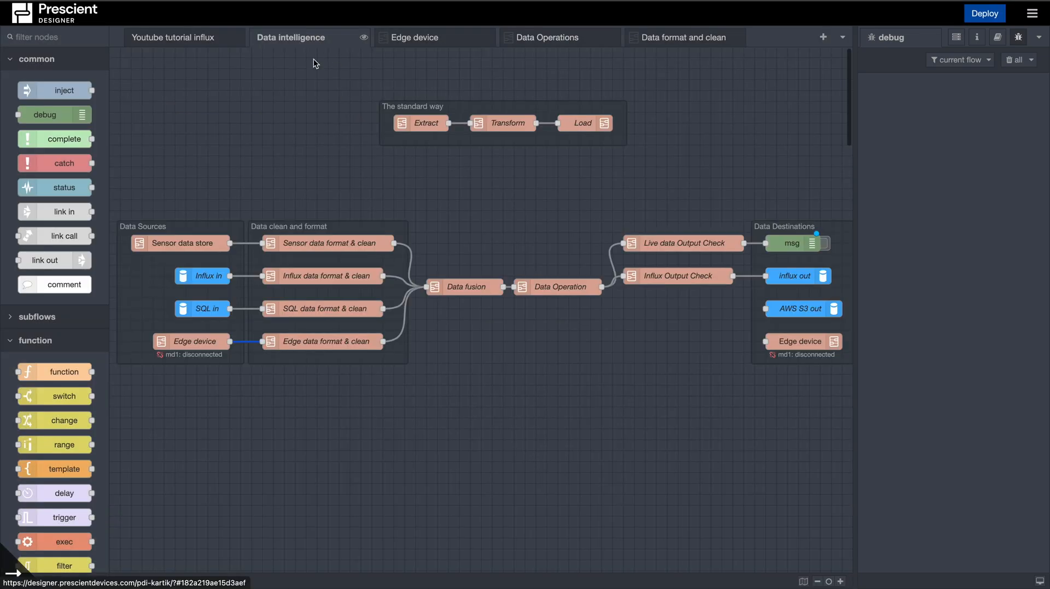
pyautogui.moveTo(595, 271)
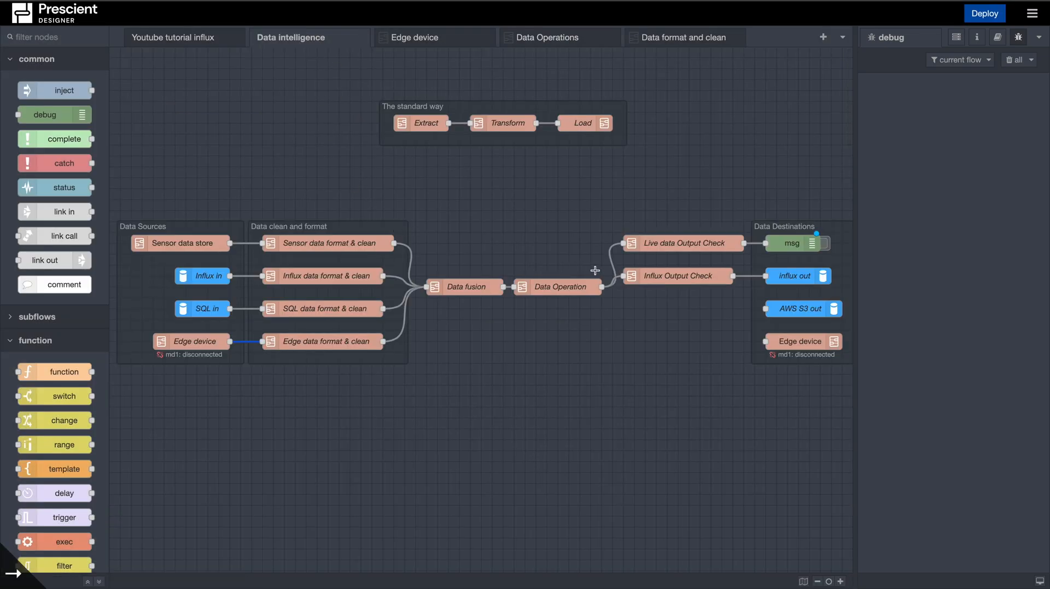
pyautogui.moveTo(633, 353)
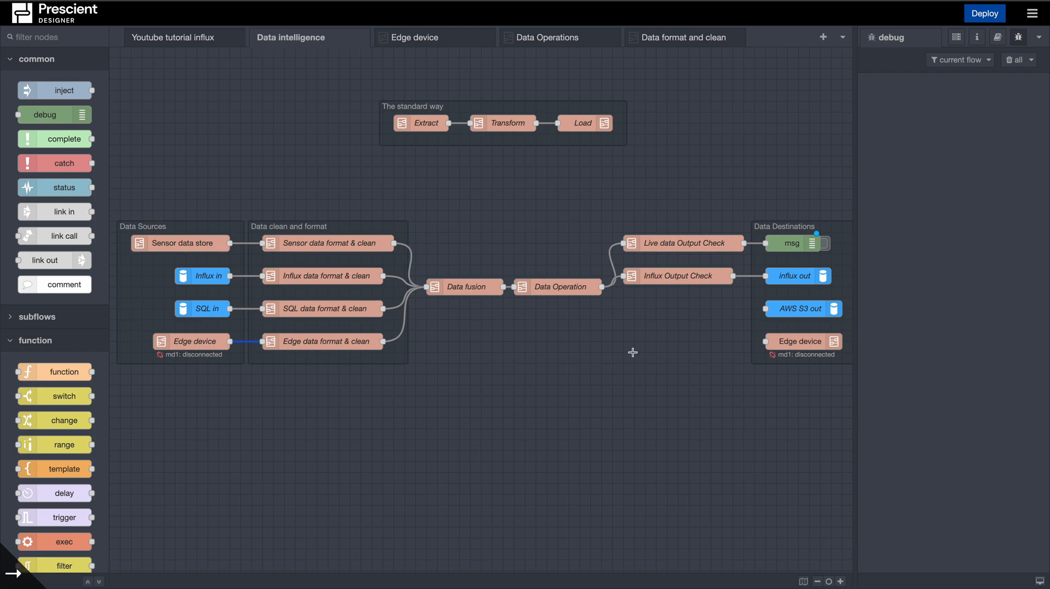
pyautogui.moveTo(625, 333)
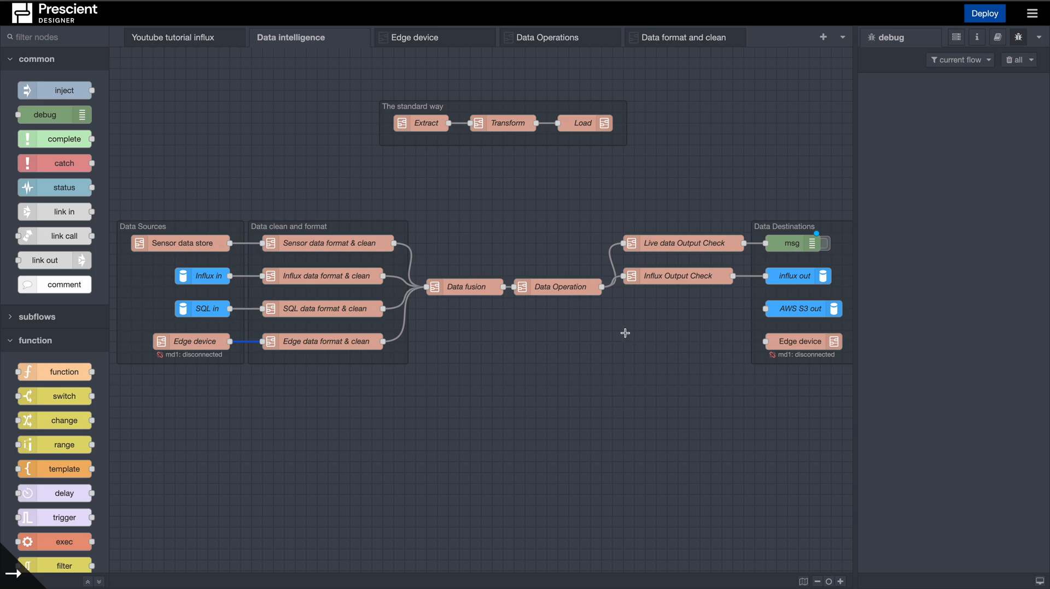
pyautogui.moveTo(609, 303)
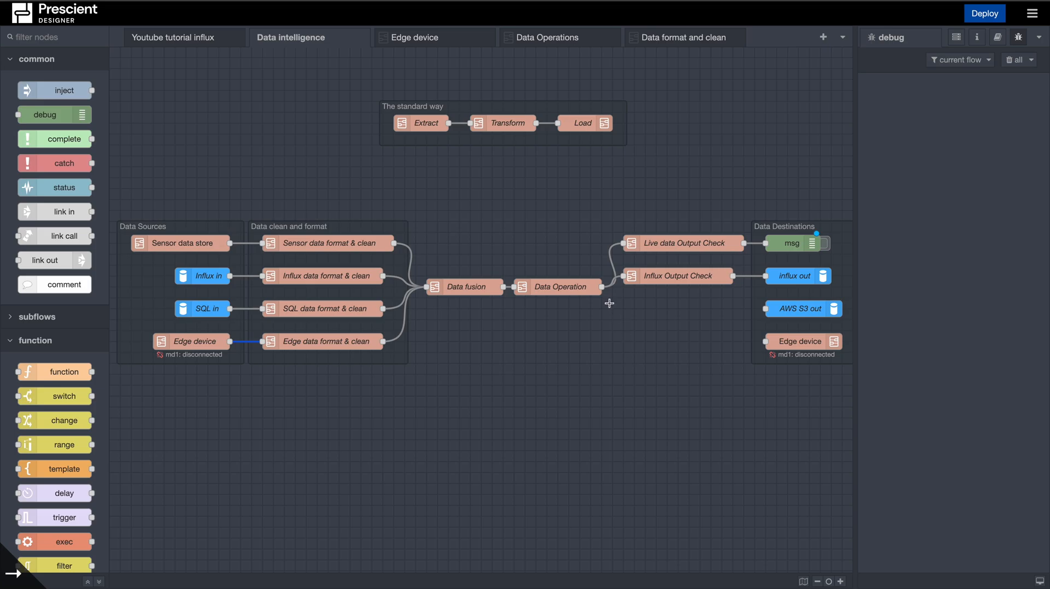
pyautogui.moveTo(605, 295)
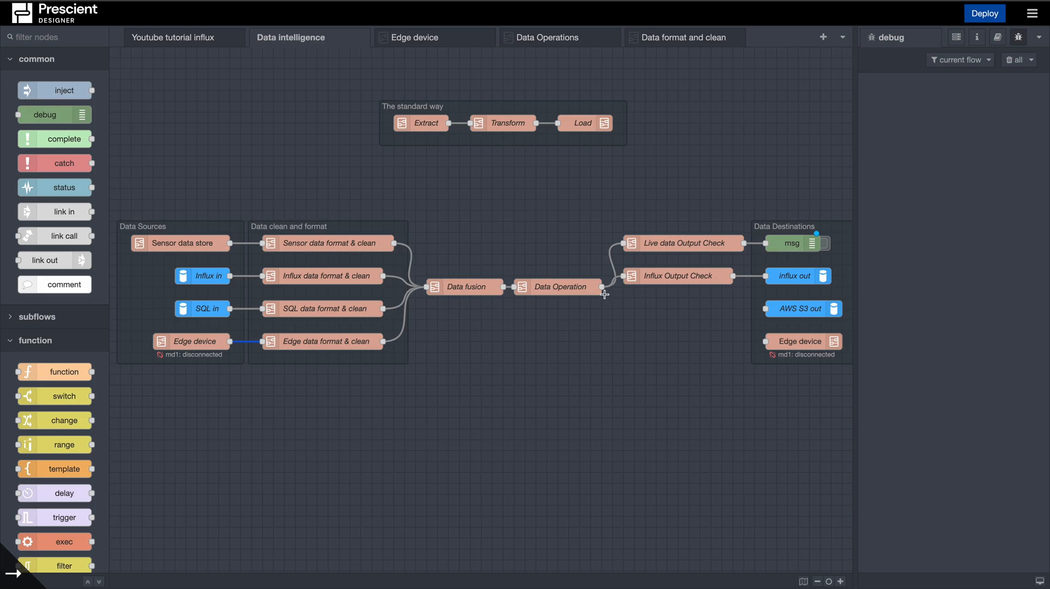
pyautogui.moveTo(600, 226)
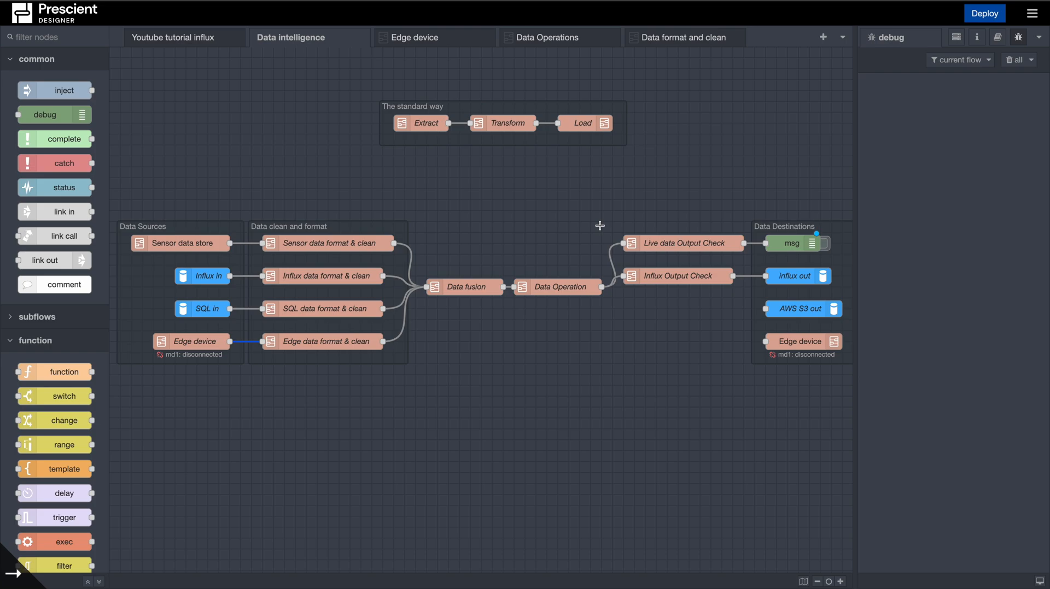
pyautogui.moveTo(583, 264)
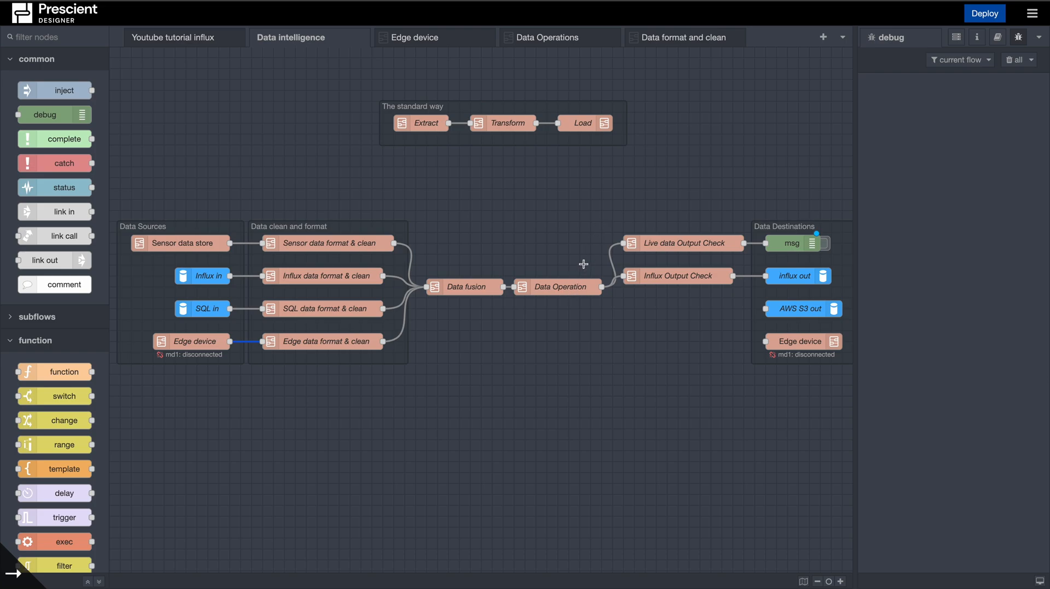
pyautogui.moveTo(564, 283)
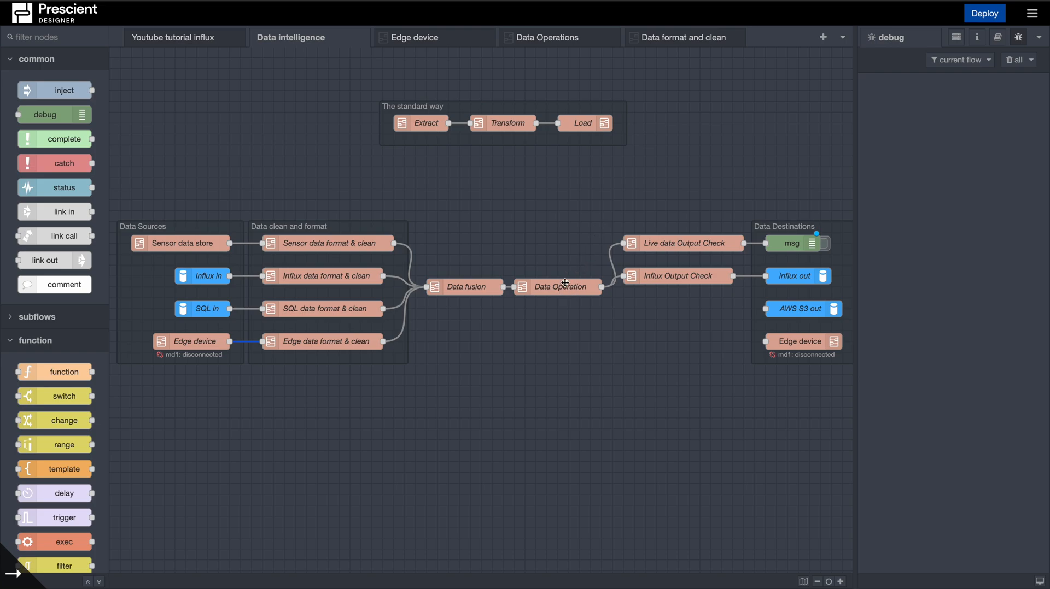
pyautogui.moveTo(571, 274)
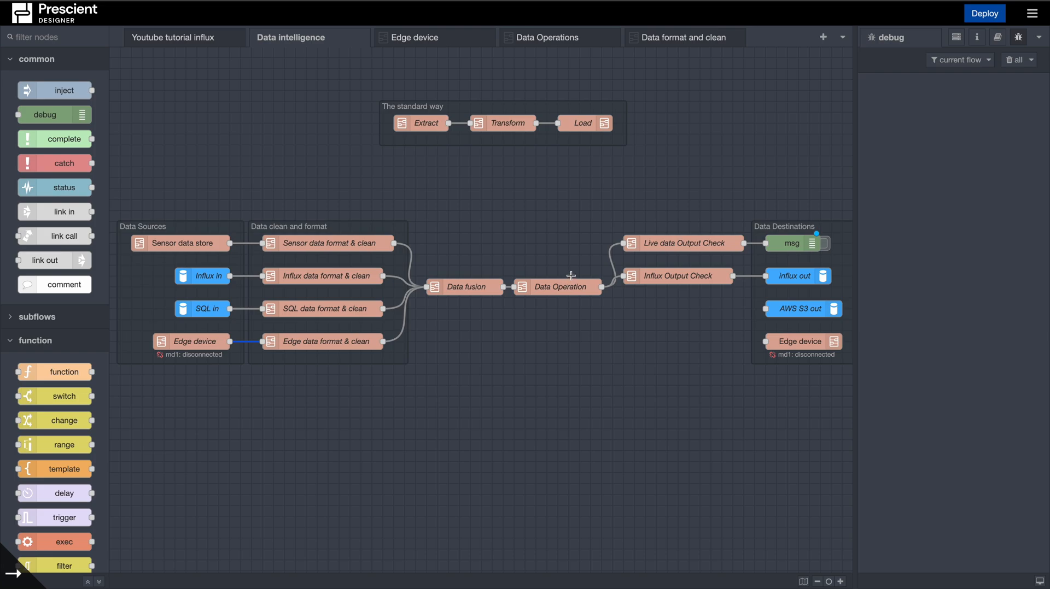
pyautogui.moveTo(672, 238)
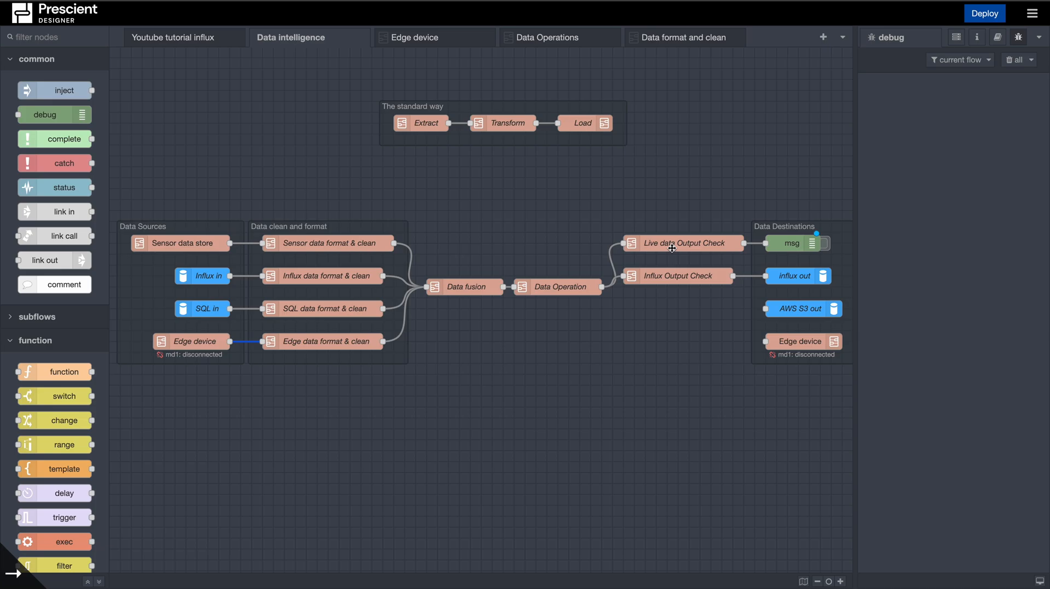
# Review Subflow 8's switch node, which routes msg.indicator equal to 1
pyautogui.doubleClick(683, 244)
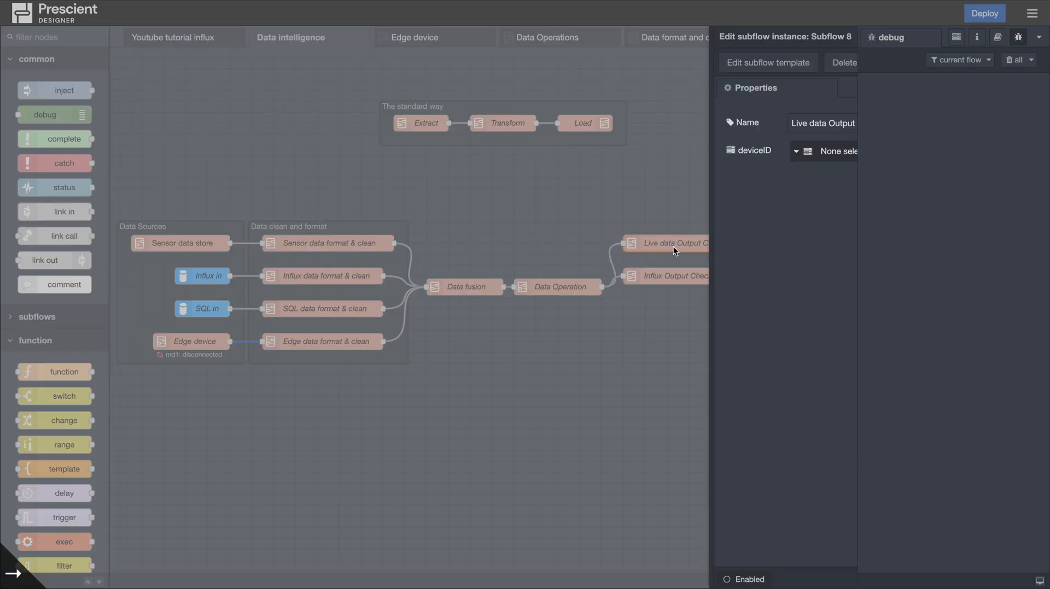
pyautogui.click(767, 62)
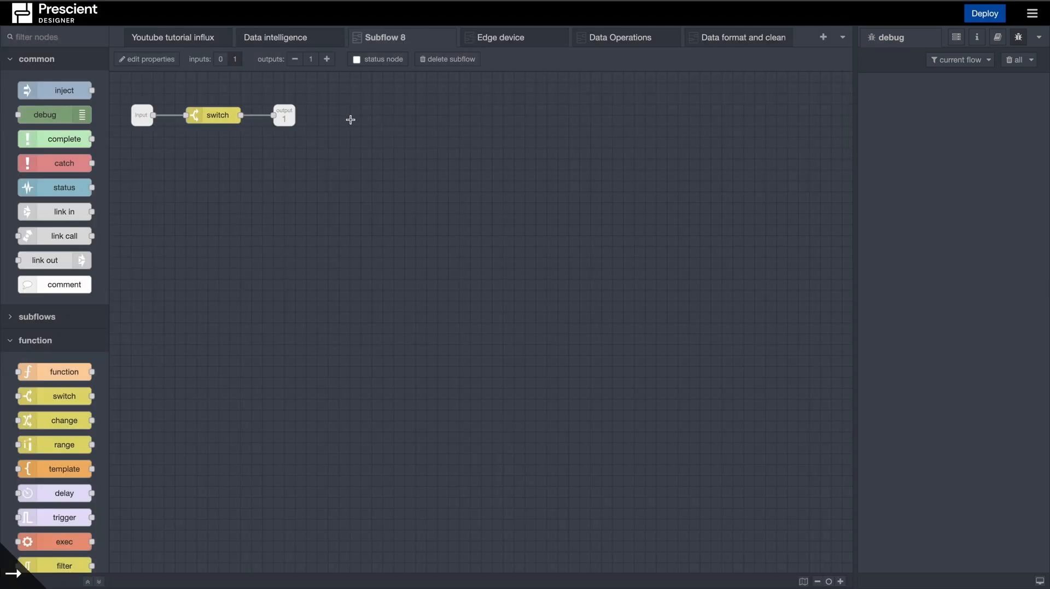
pyautogui.doubleClick(217, 115)
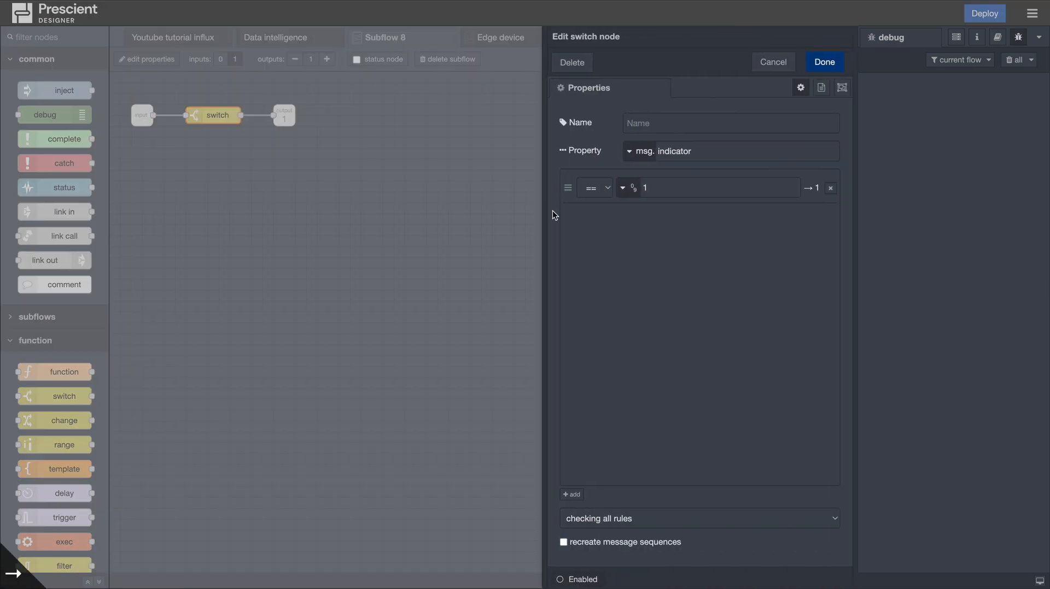
pyautogui.moveTo(766, 76)
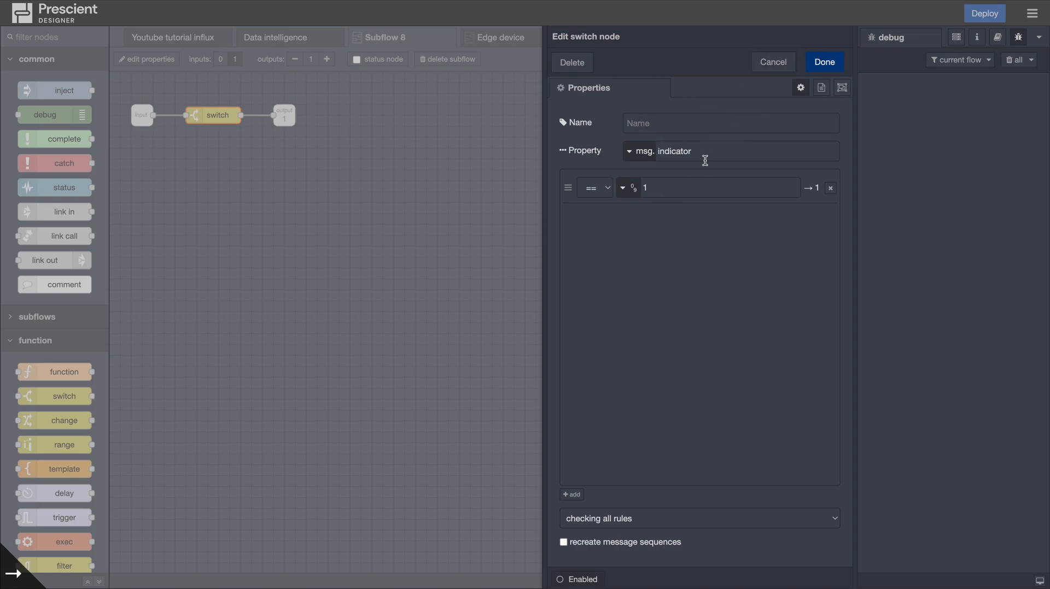
pyautogui.moveTo(681, 185)
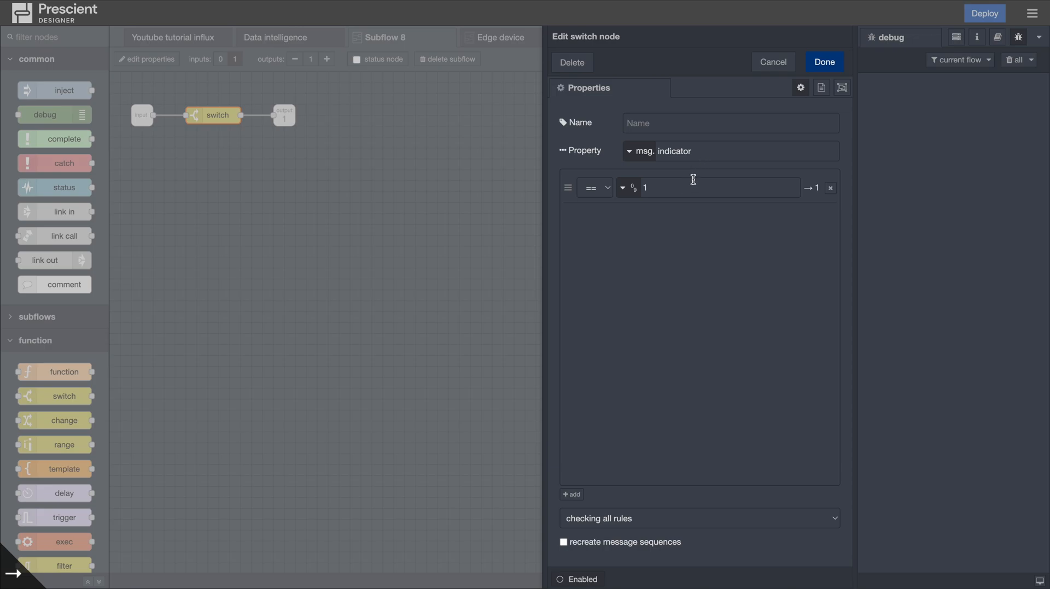
pyautogui.moveTo(656, 193)
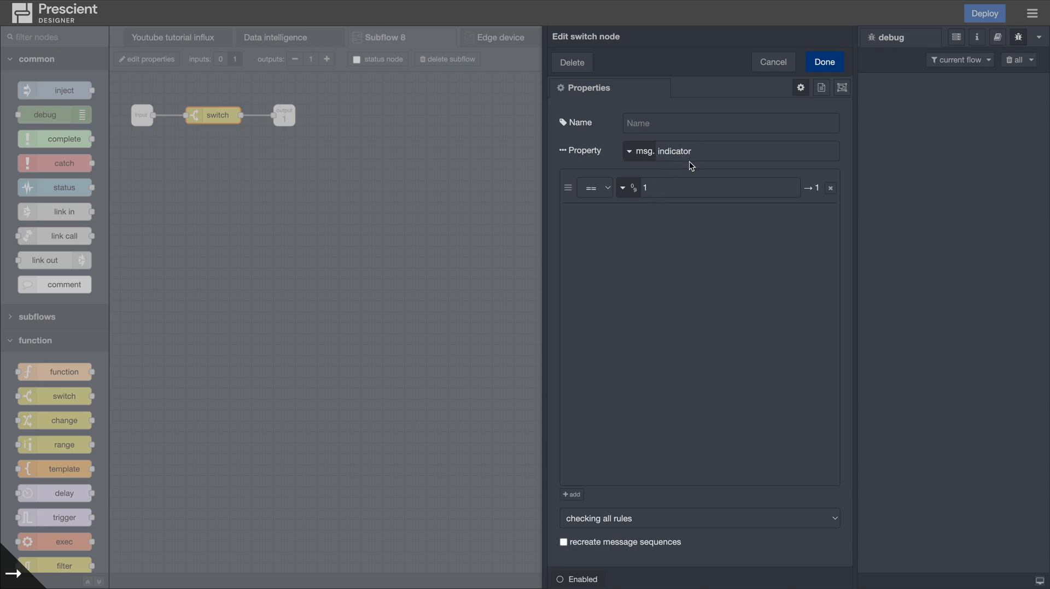
pyautogui.click(771, 62)
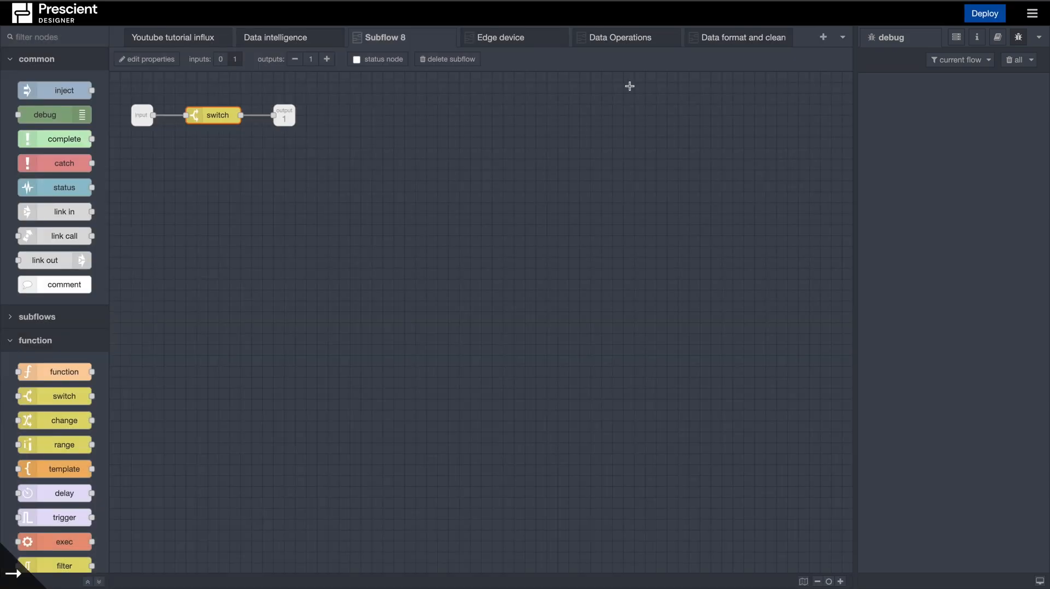
# Switch back from Subflow 8 to the Data intelligence flow tab
pyautogui.click(275, 37)
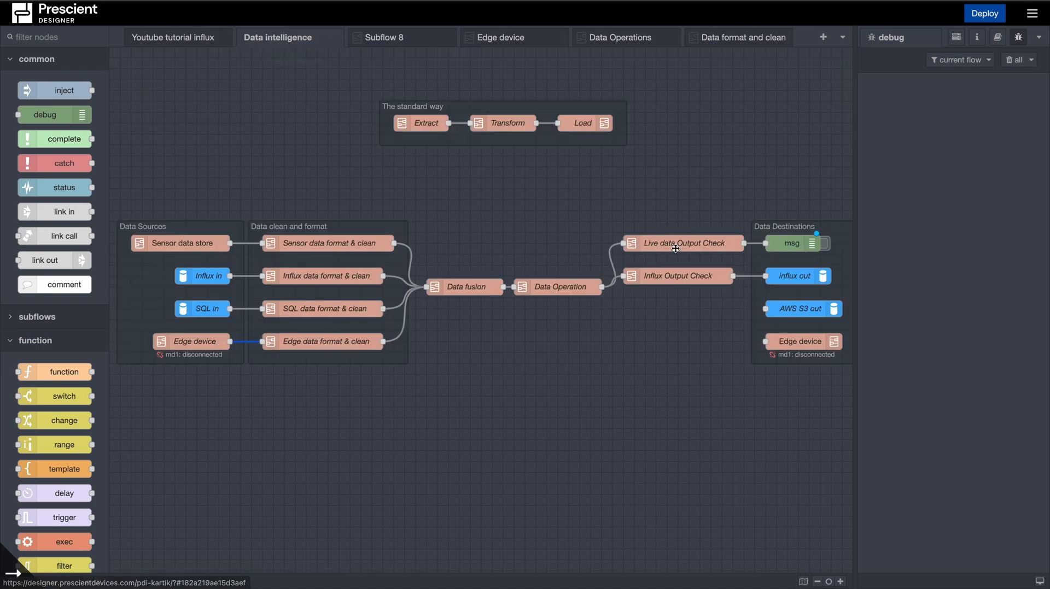
pyautogui.moveTo(801, 230)
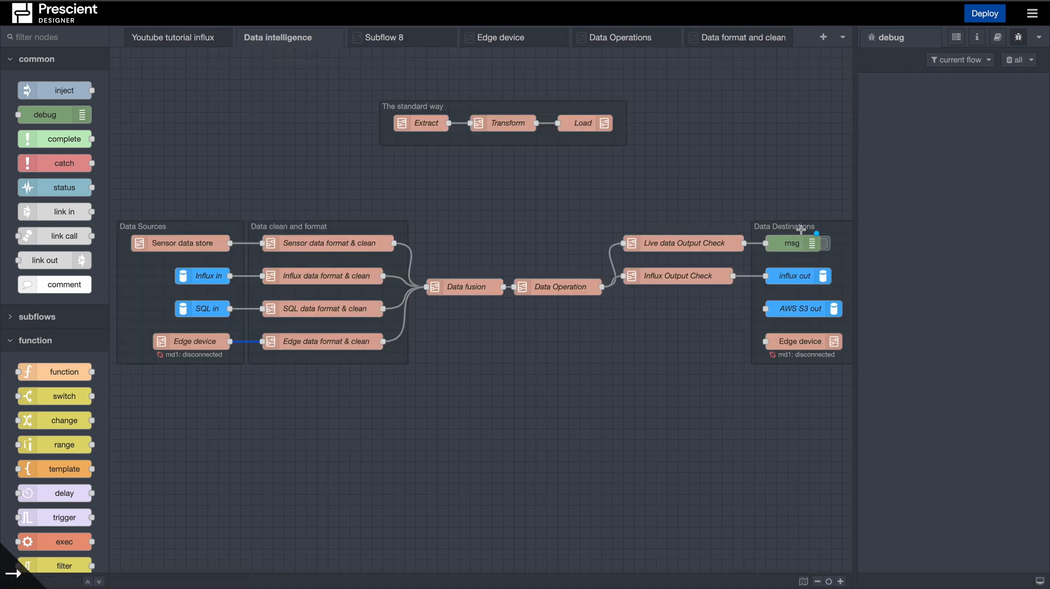
pyautogui.moveTo(740, 269)
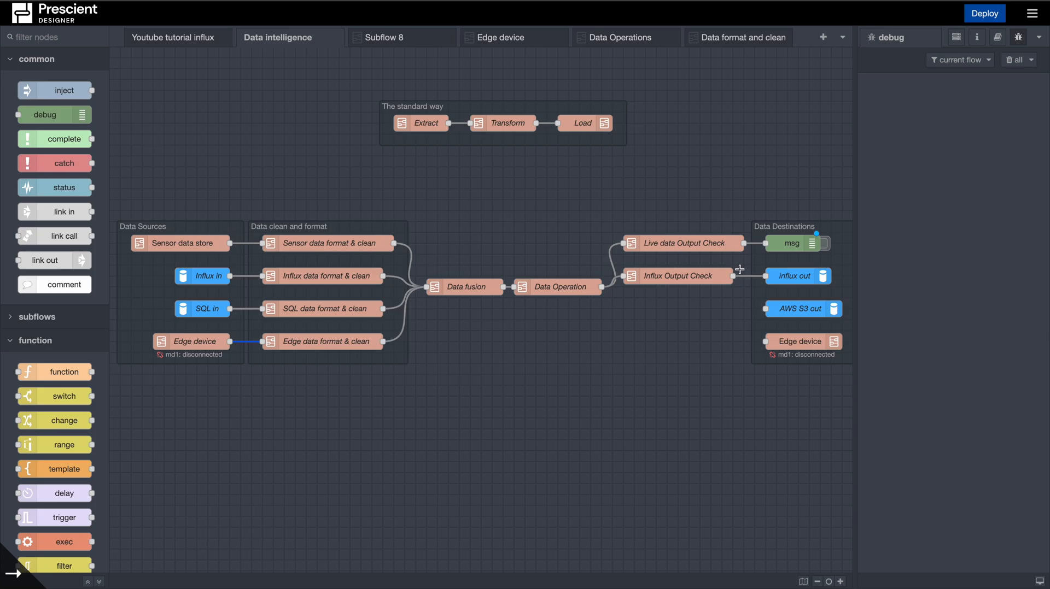
pyautogui.moveTo(773, 259)
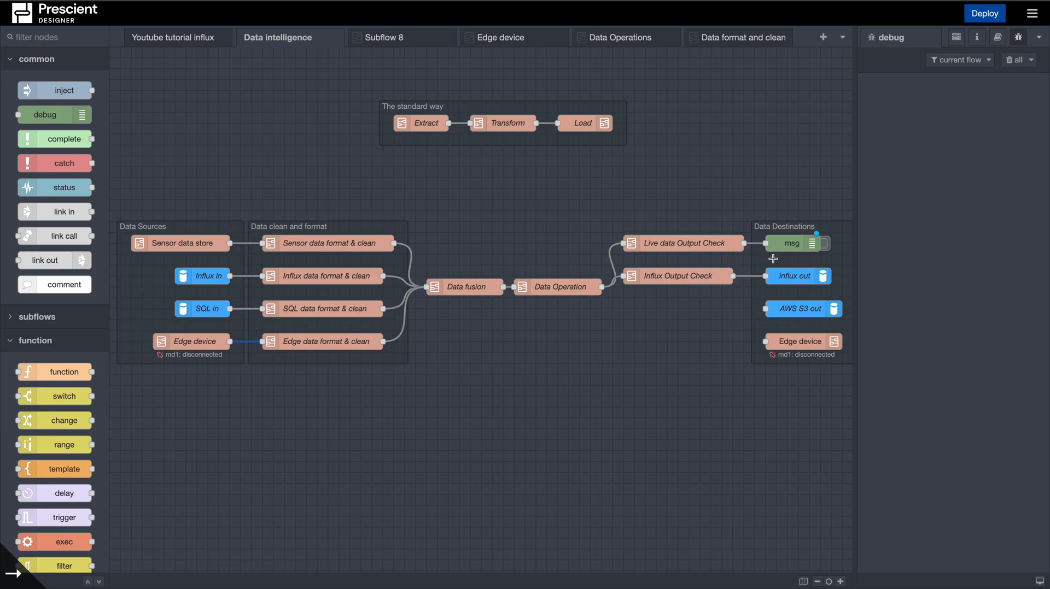
pyautogui.moveTo(688, 285)
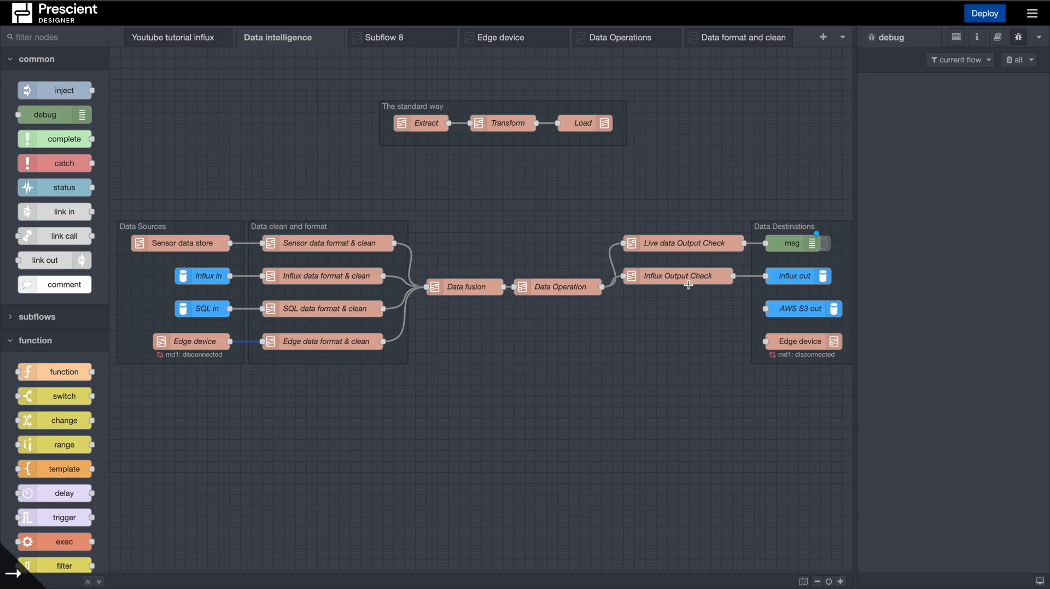
pyautogui.moveTo(606, 297)
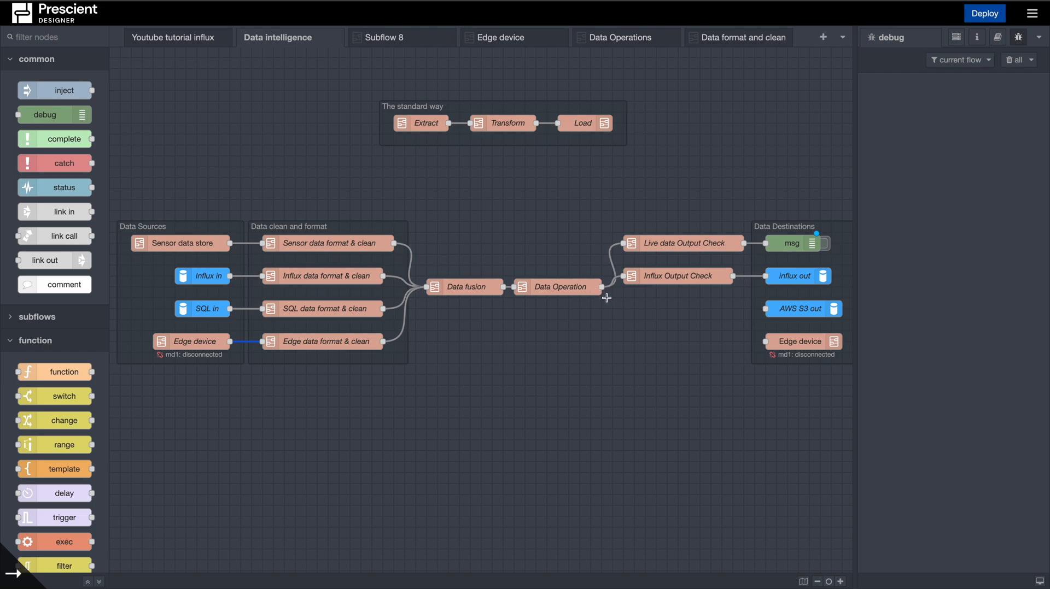
pyautogui.moveTo(681, 285)
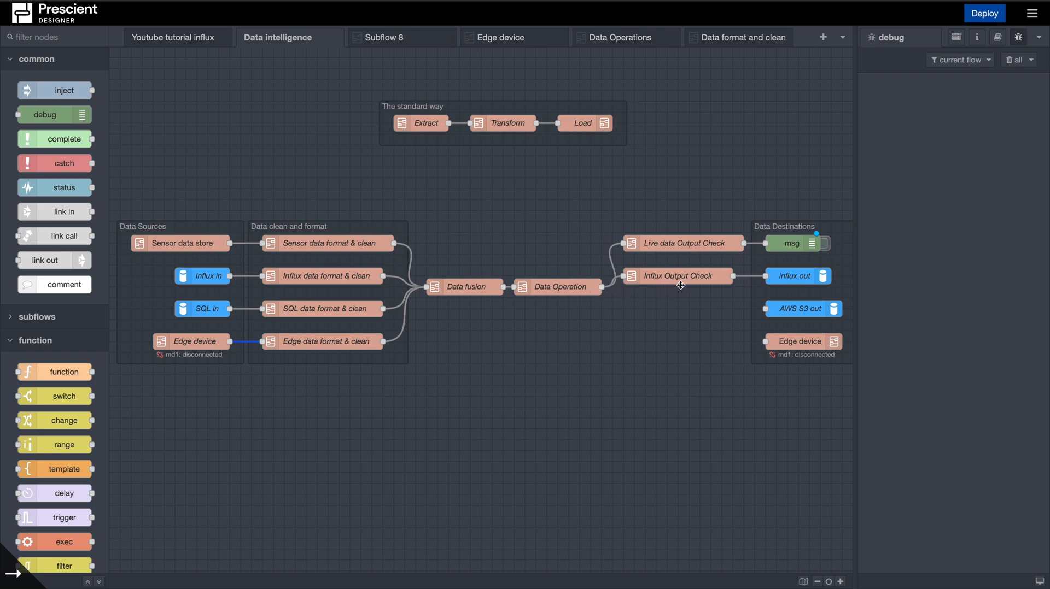
pyautogui.moveTo(673, 289)
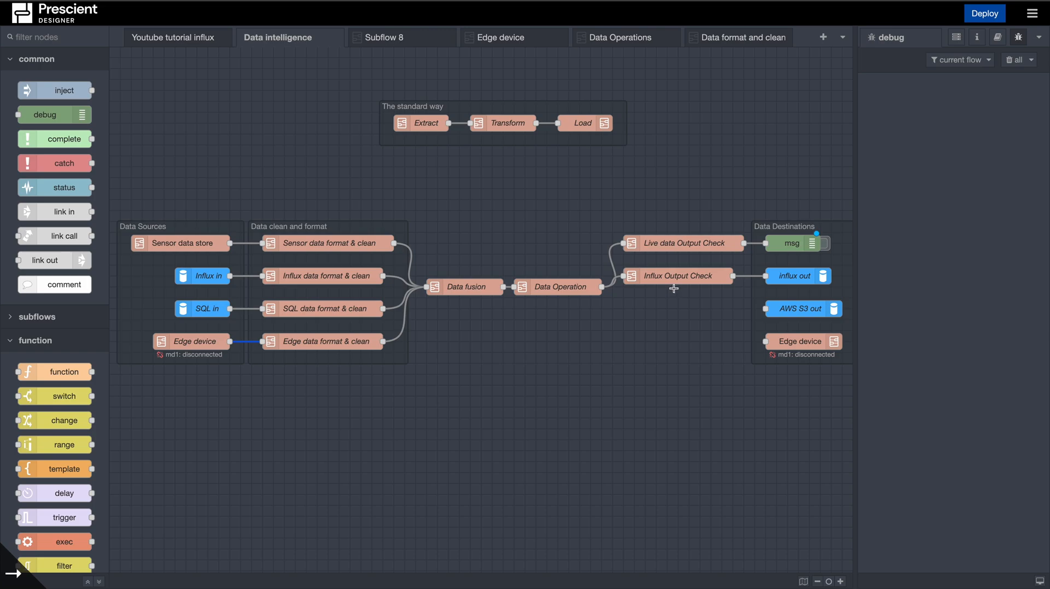
pyautogui.moveTo(681, 292)
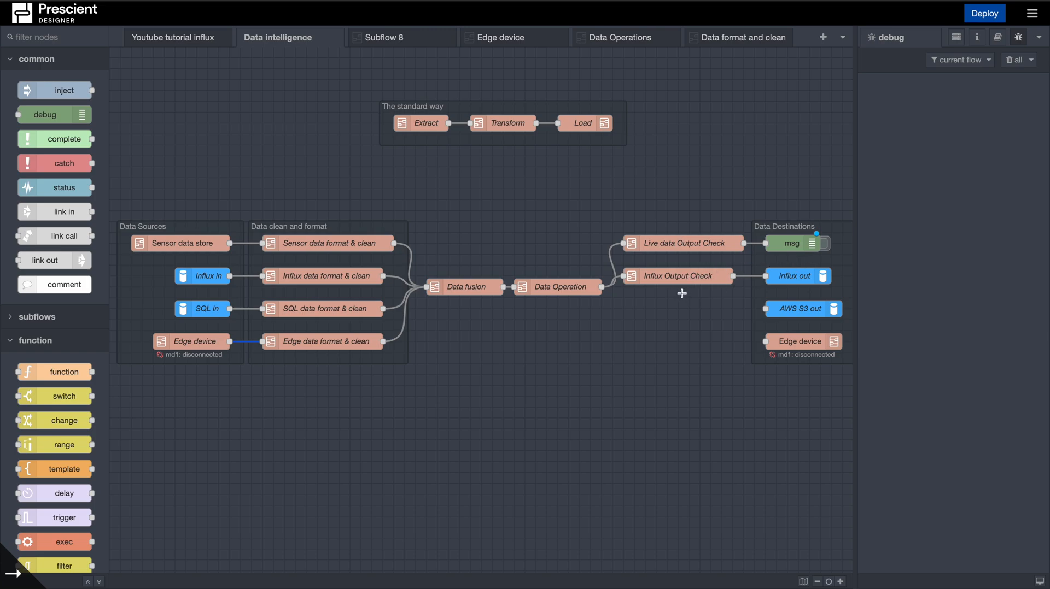
pyautogui.moveTo(632, 288)
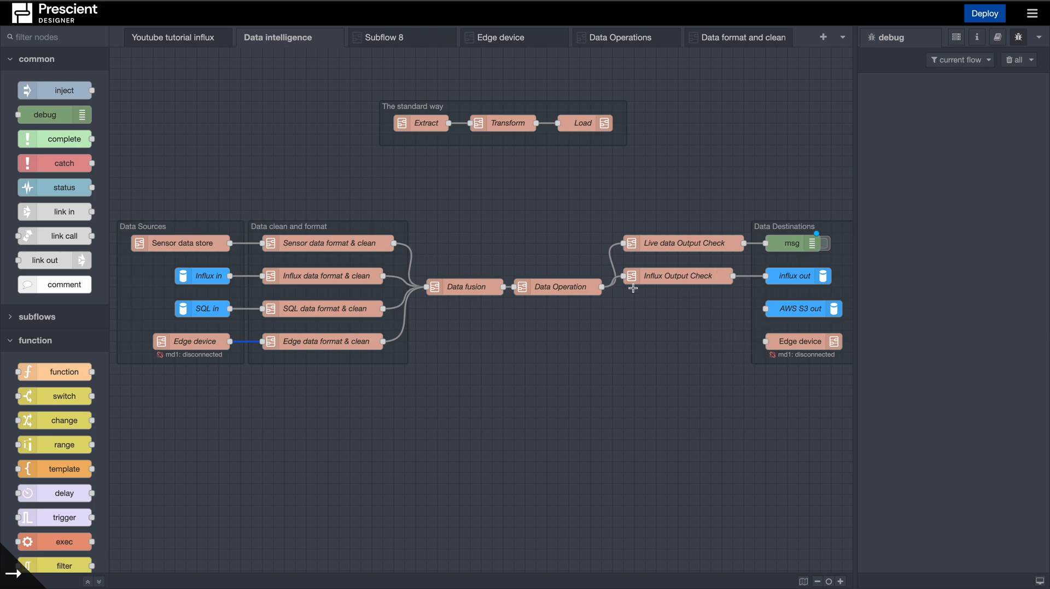
pyautogui.moveTo(614, 283)
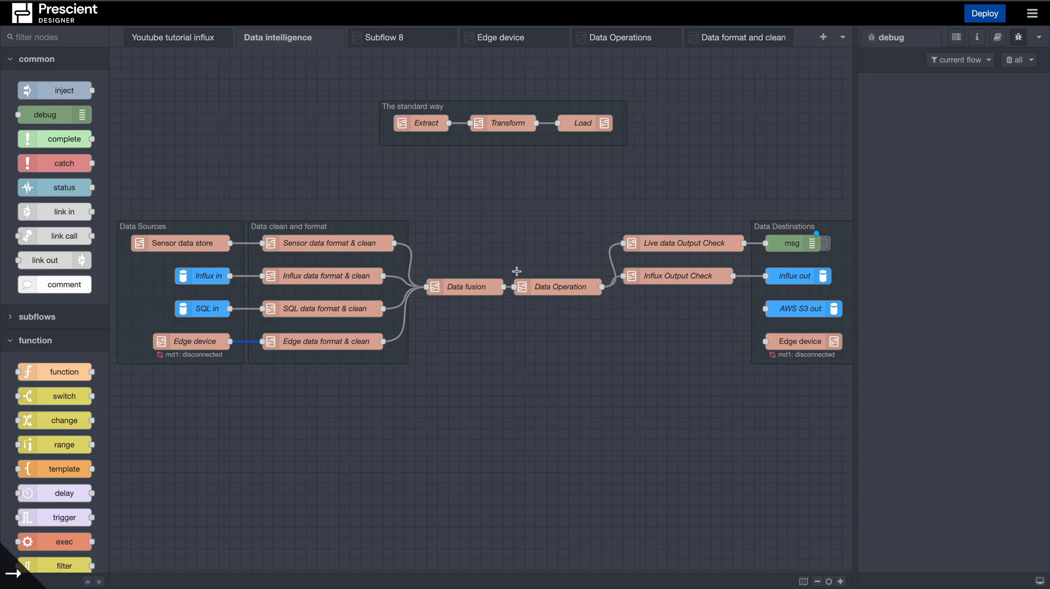
pyautogui.moveTo(353, 235)
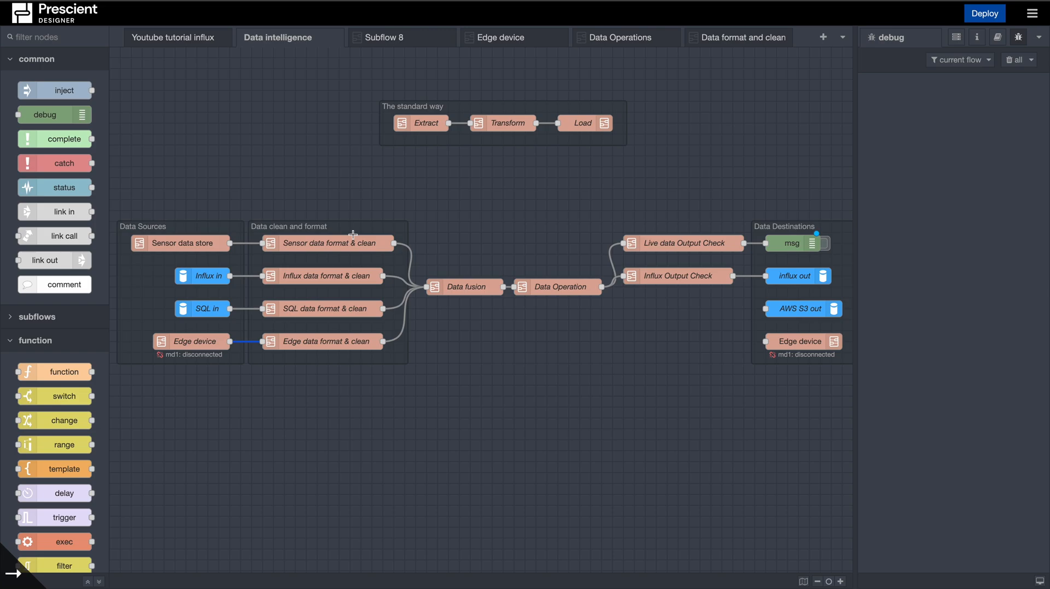
pyautogui.moveTo(521, 269)
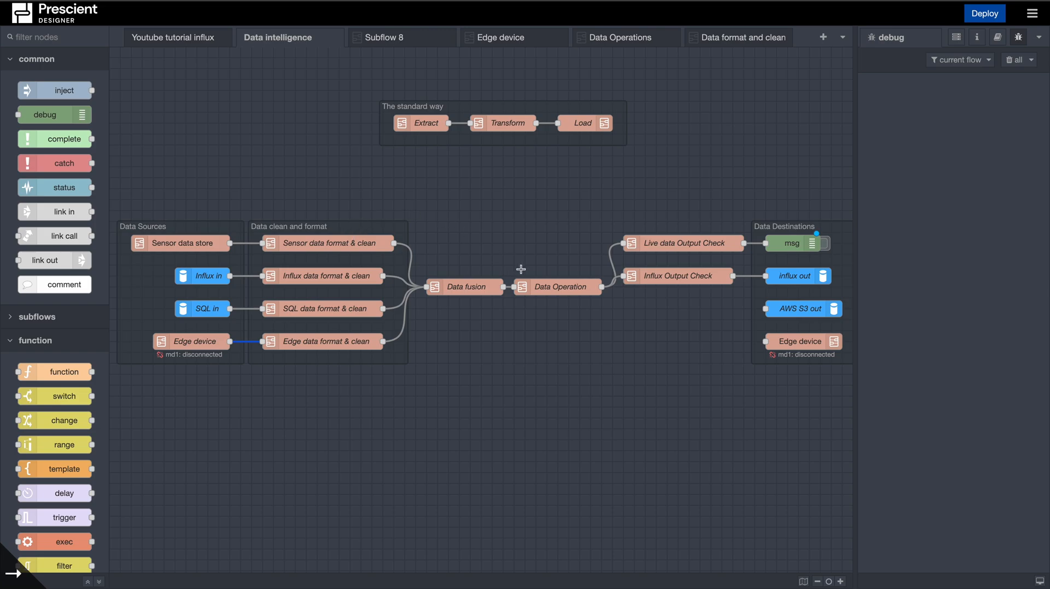
pyautogui.moveTo(579, 254)
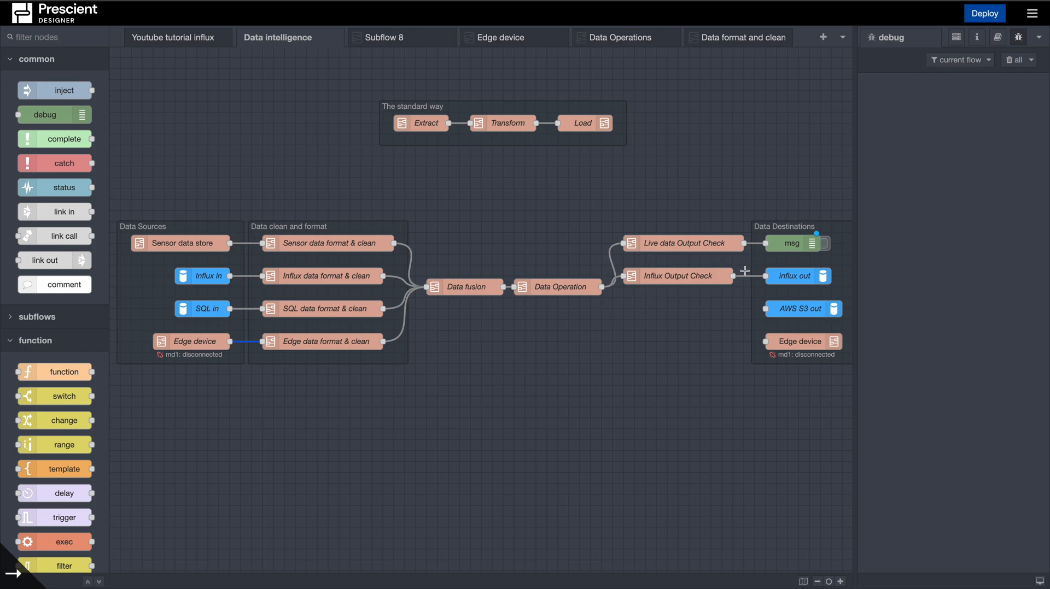
pyautogui.moveTo(716, 329)
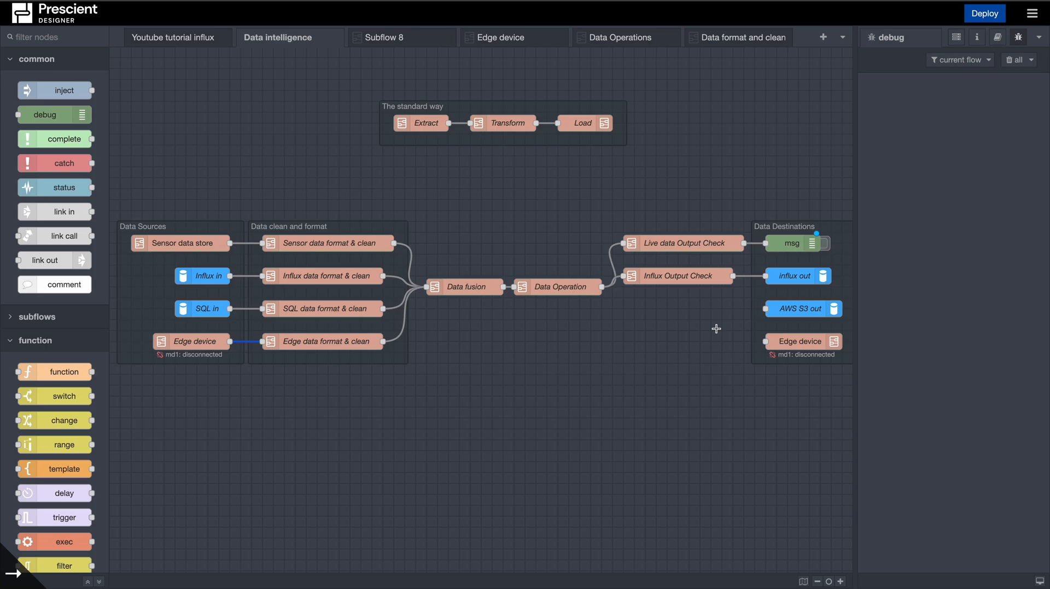
pyautogui.moveTo(696, 325)
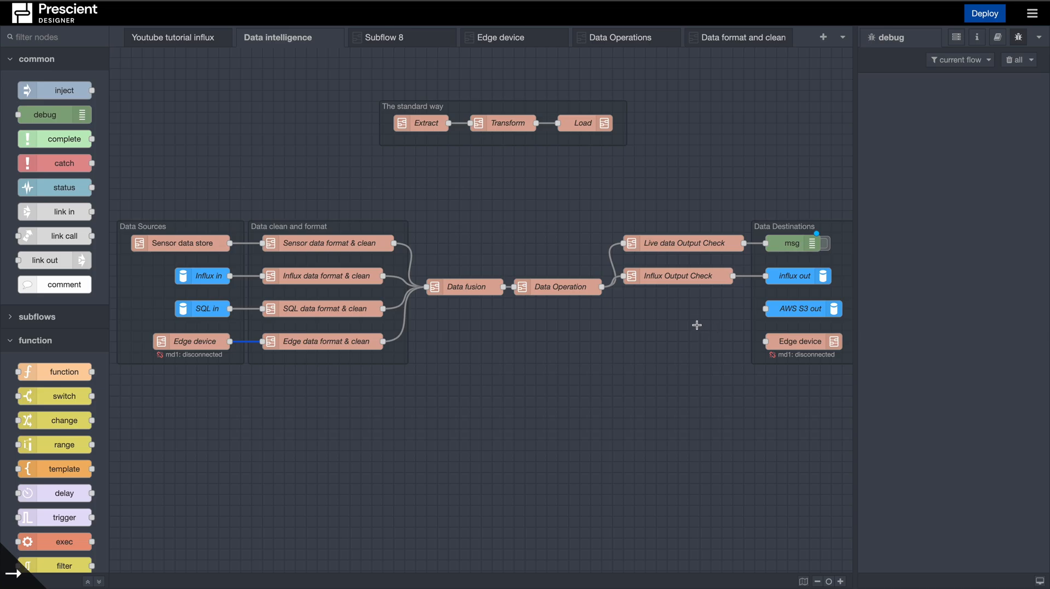
pyautogui.moveTo(693, 334)
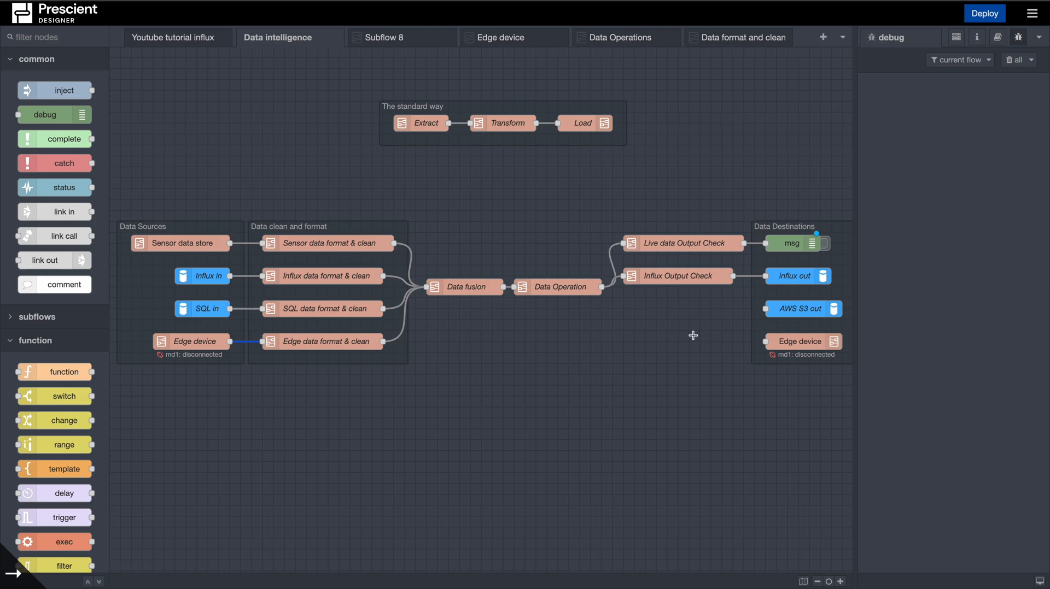
pyautogui.moveTo(670, 354)
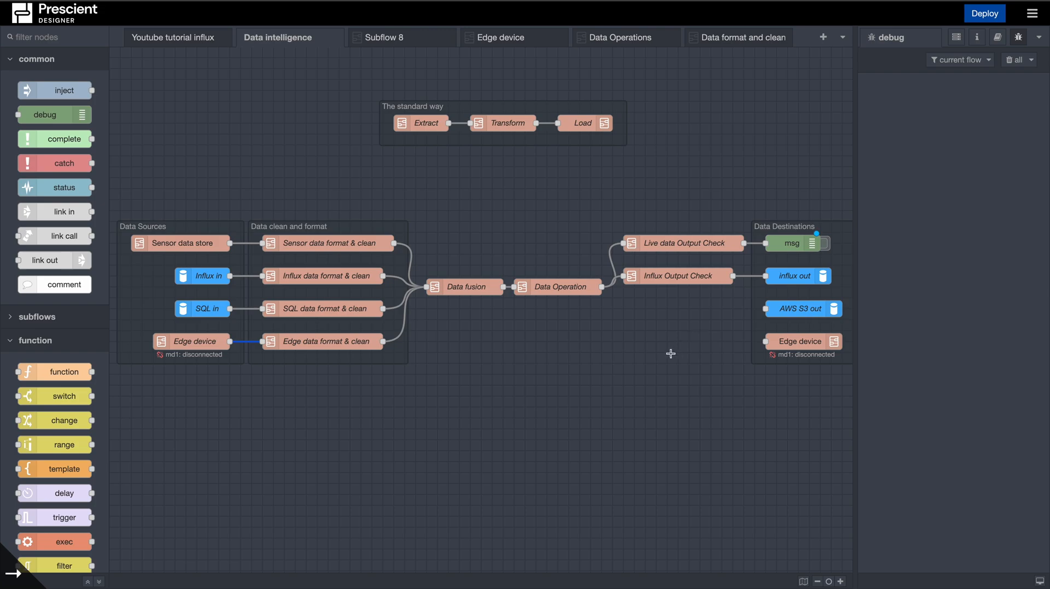
pyautogui.moveTo(638, 362)
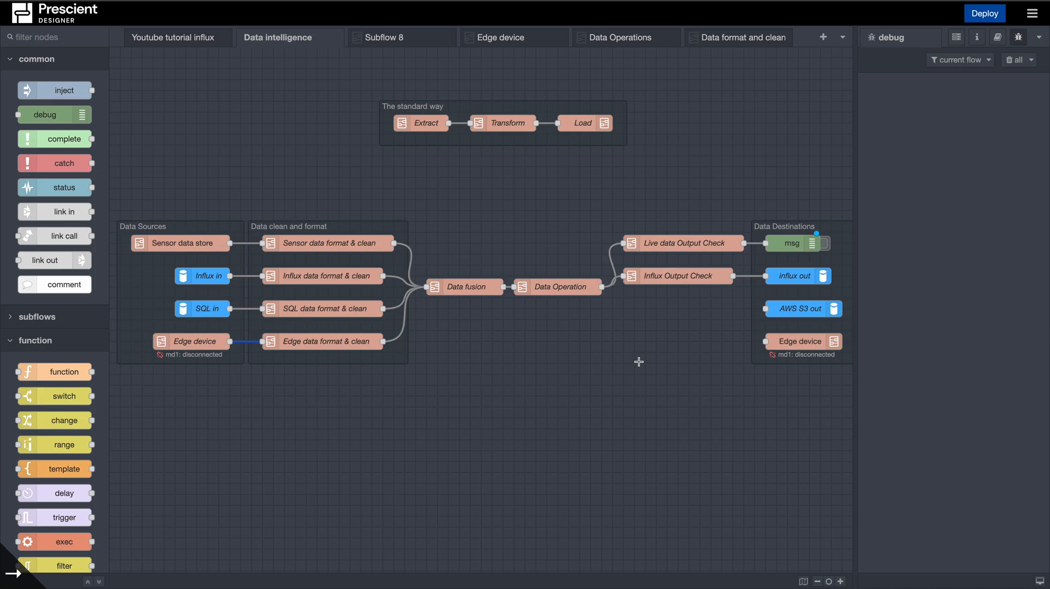